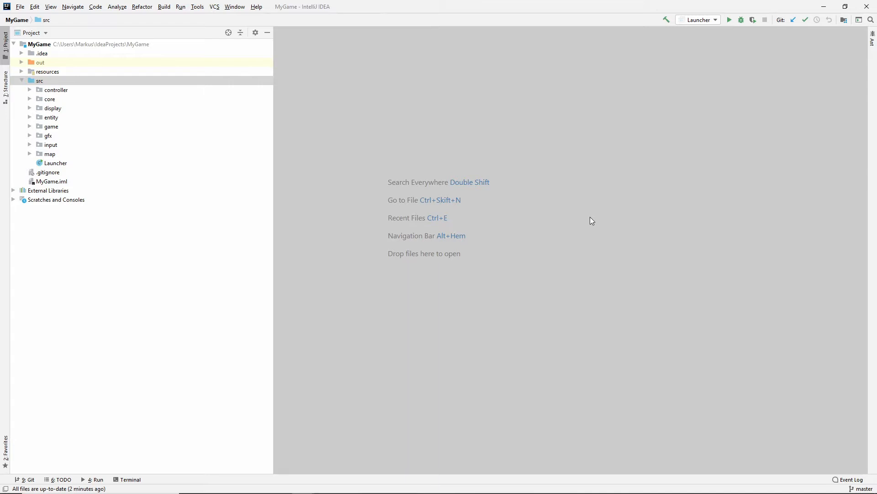
# Step: Run the Launcher so the game window opens with the player on the brown floor
pyautogui.click(729, 19)
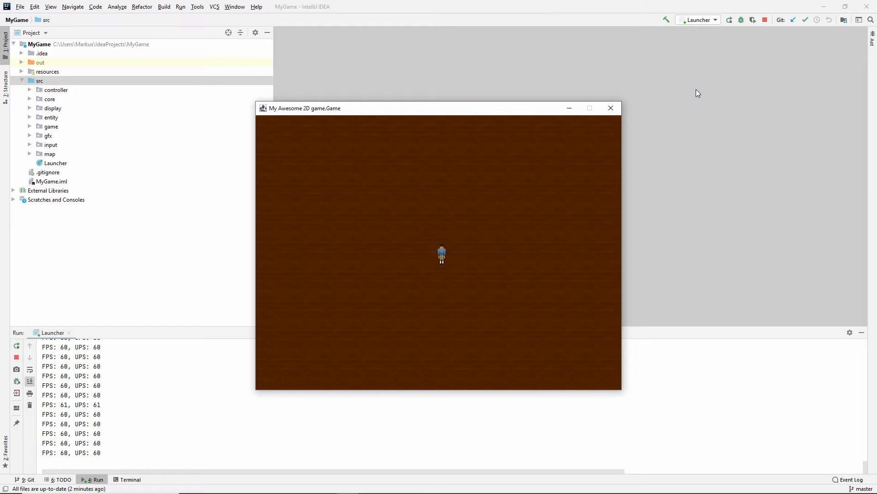
pyautogui.moveTo(537, 119)
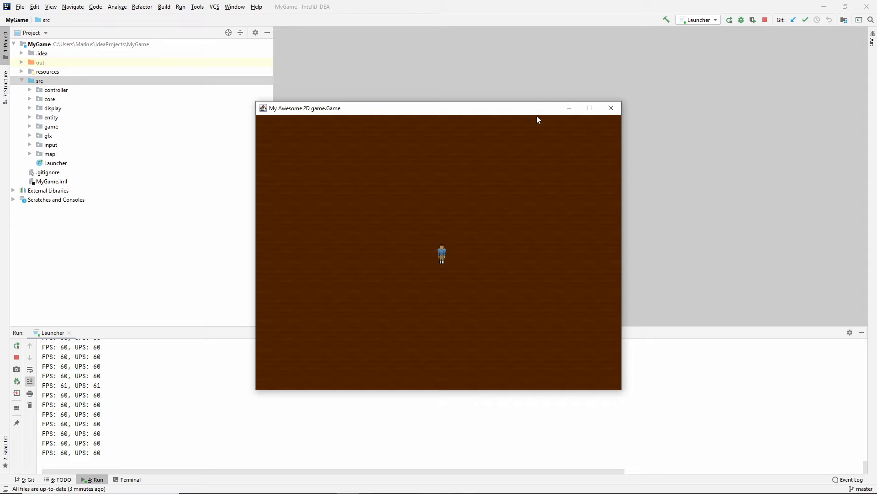
# Step: Close the 'My Awesome 2D game' window so the process finishes with exit code 0
pyautogui.click(611, 108)
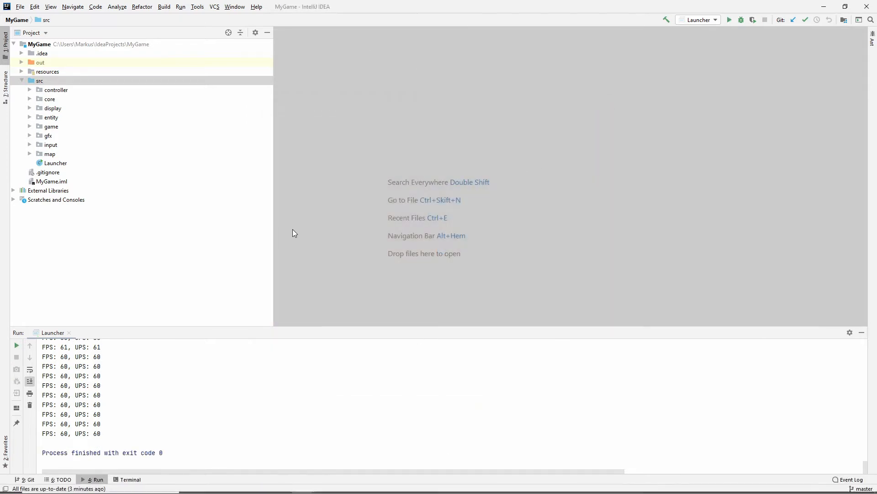
pyautogui.moveTo(247, 191)
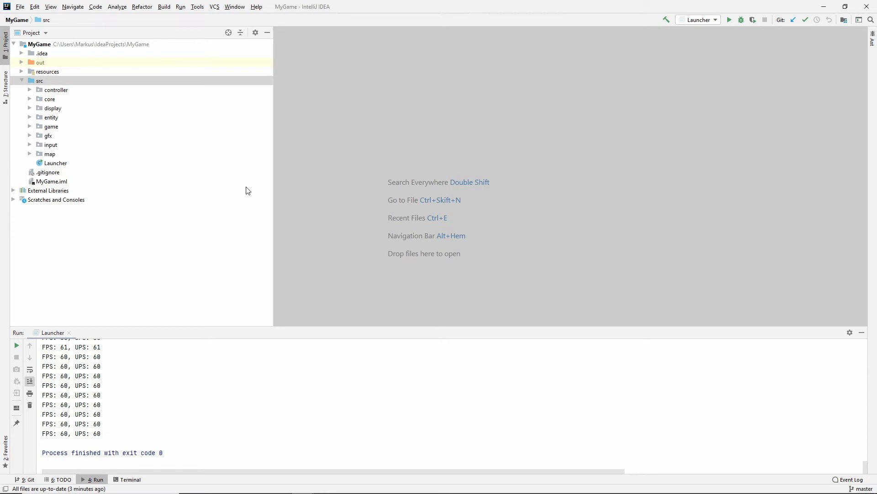
# Step: Create a new Java class NPC in the entity package and add it to Git
pyautogui.click(30, 117)
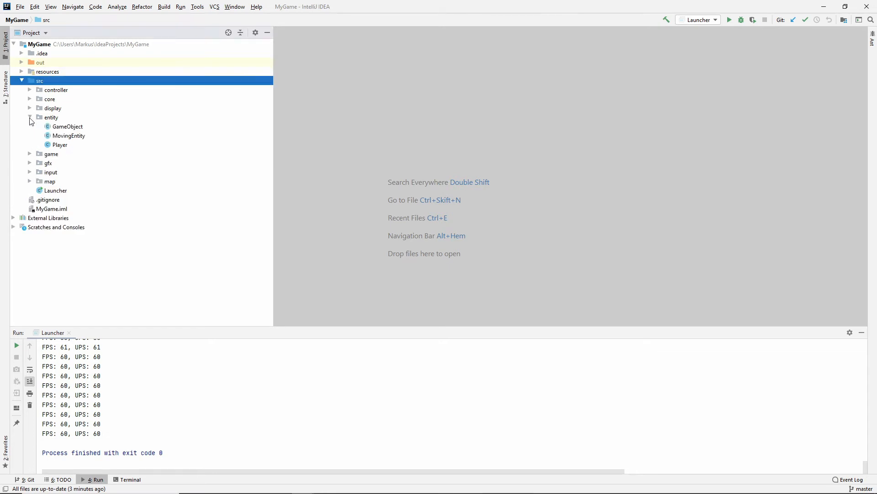
pyautogui.rightClick(51, 117)
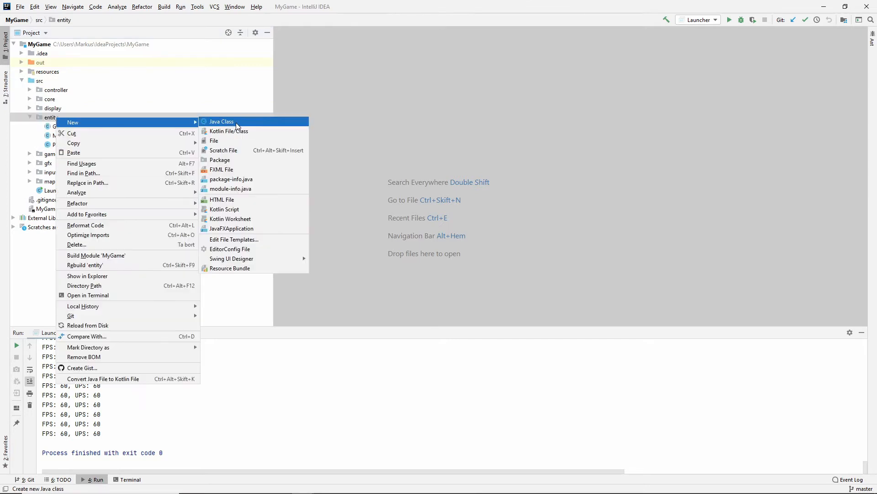
pyautogui.click(221, 121)
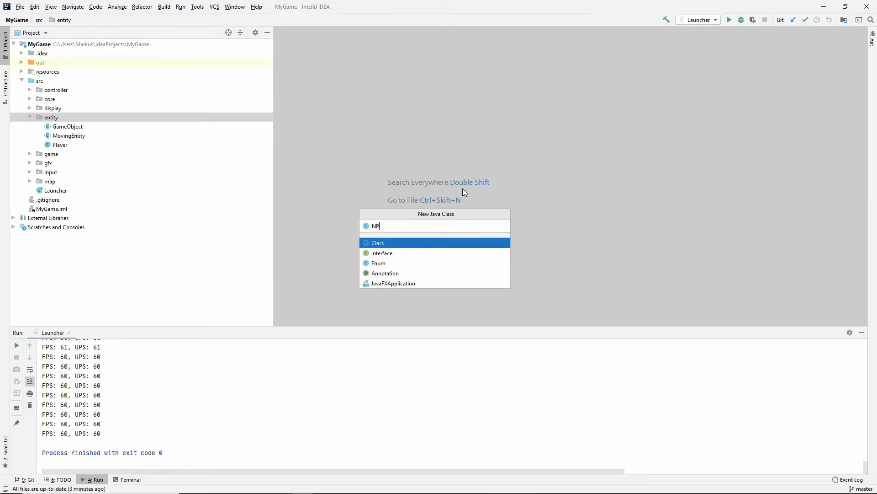
pyautogui.write('C')
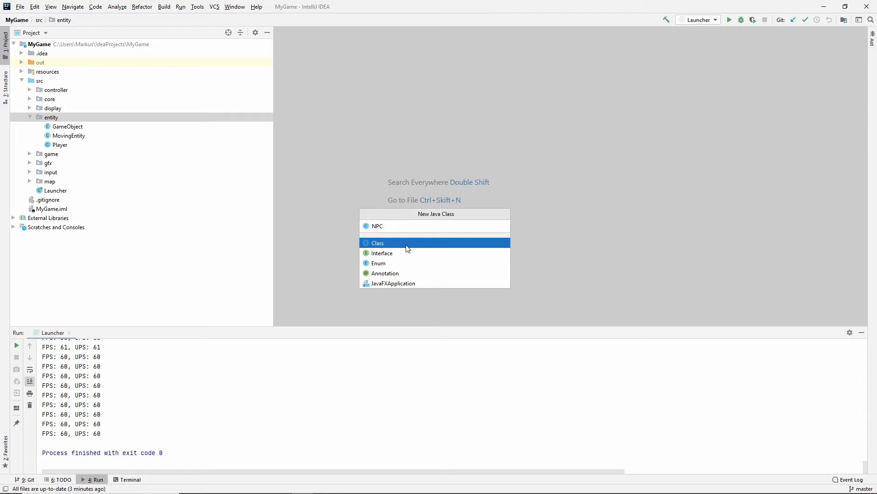
pyautogui.click(377, 242)
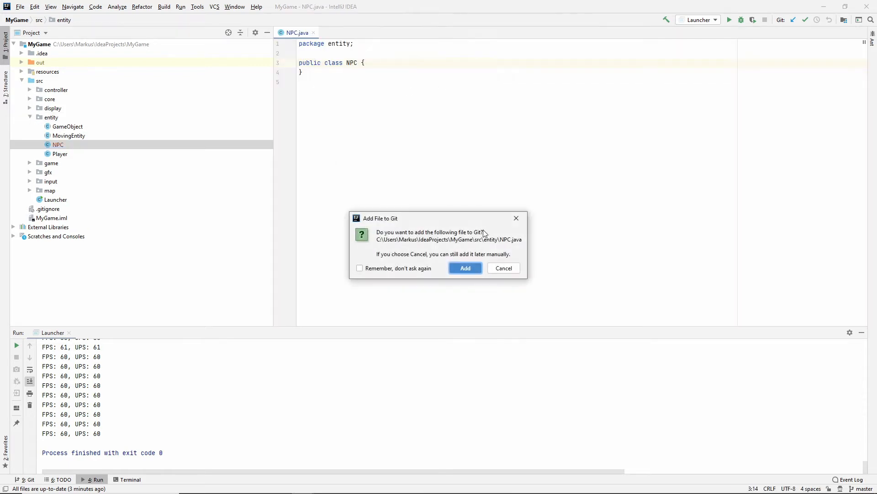
pyautogui.click(465, 268)
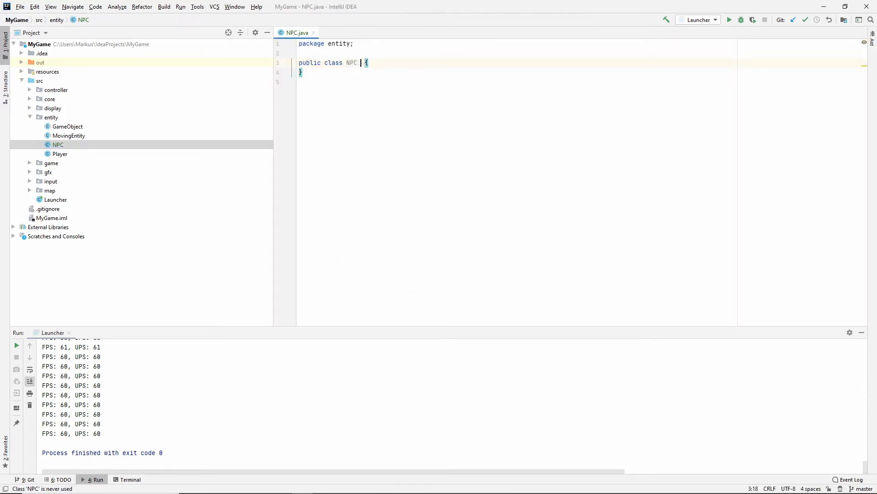
# Step: Make NPC extend MovingEntity with a constructor passing controller and spriteLibrary to super
pyautogui.write('extends')
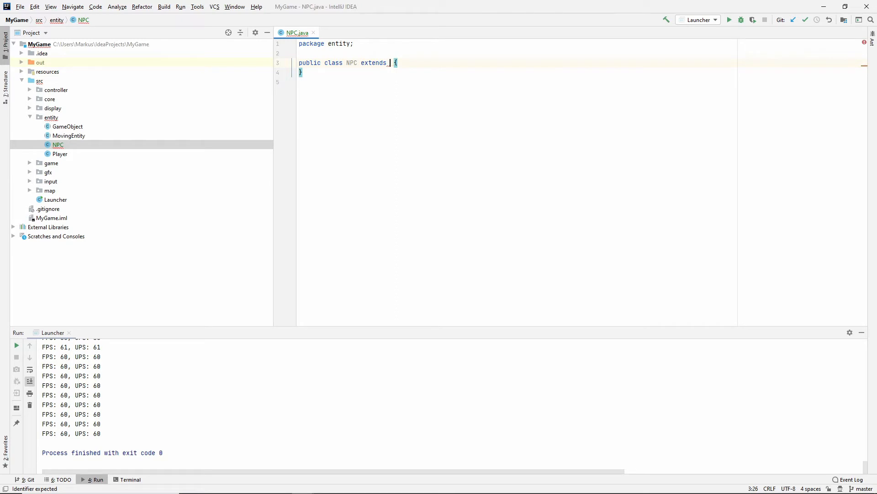
pyautogui.write('MovingEntity')
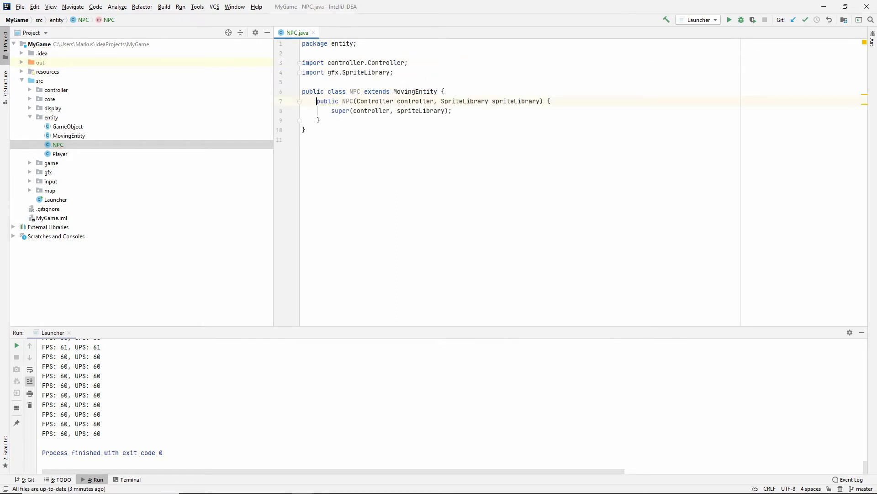
pyautogui.click(367, 102)
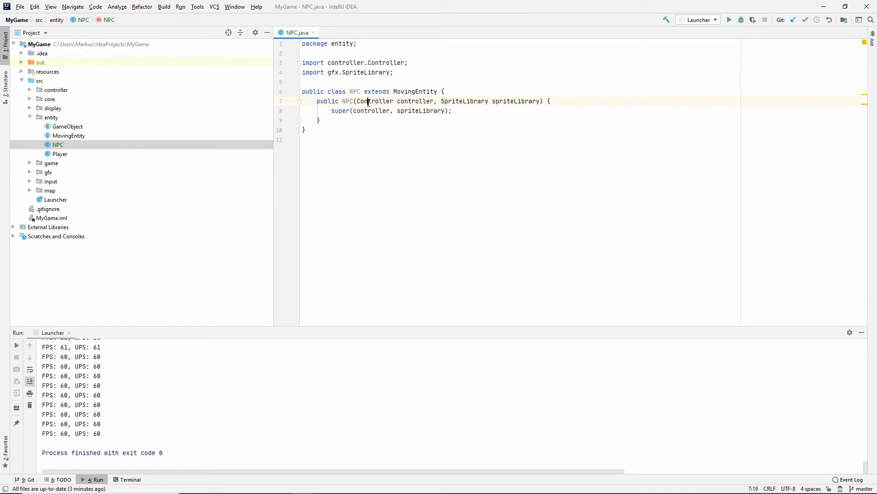
pyautogui.doubleClick(464, 102)
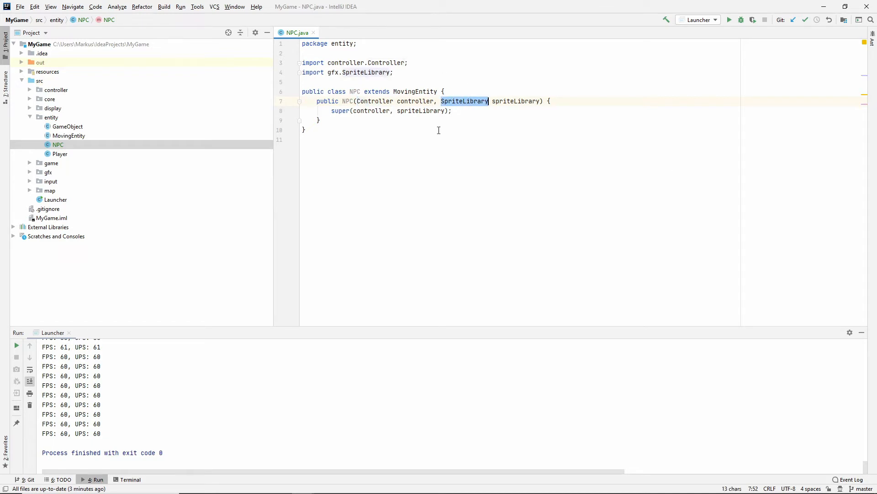
pyautogui.click(444, 92)
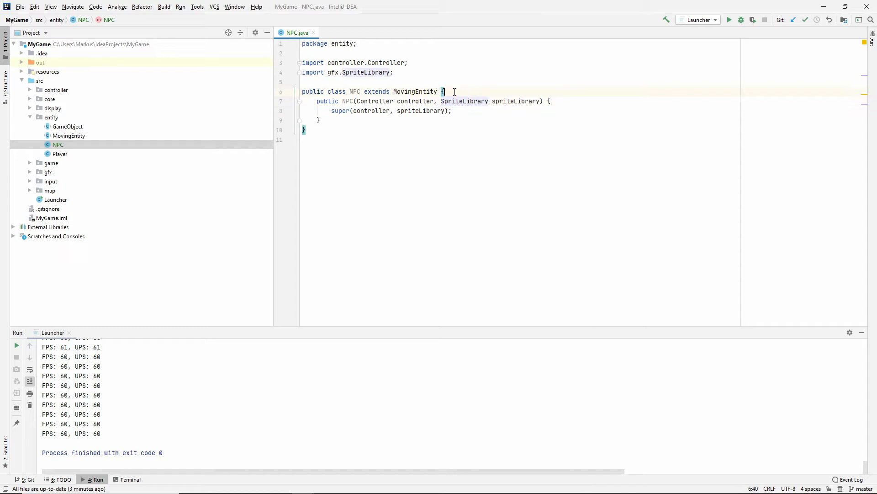
pyautogui.doubleClick(375, 101)
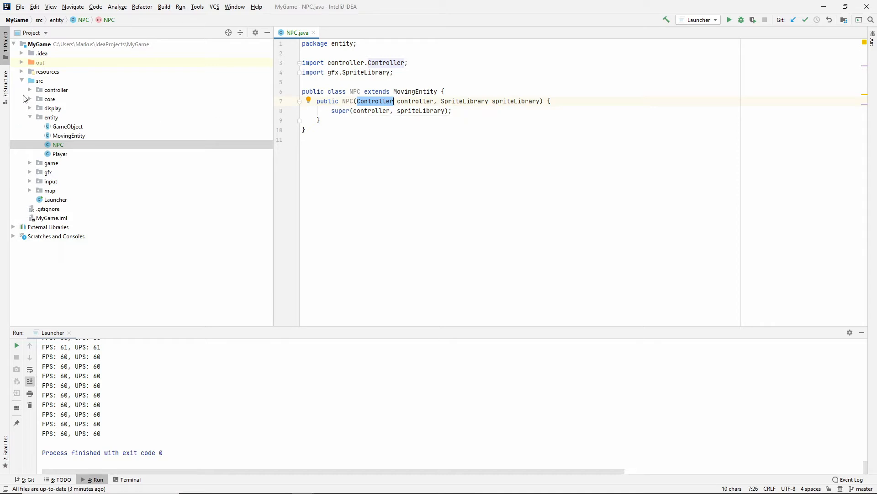
# Step: Create NPCController in the controller package implementing Controller with stubs returning false
pyautogui.rightClick(56, 90)
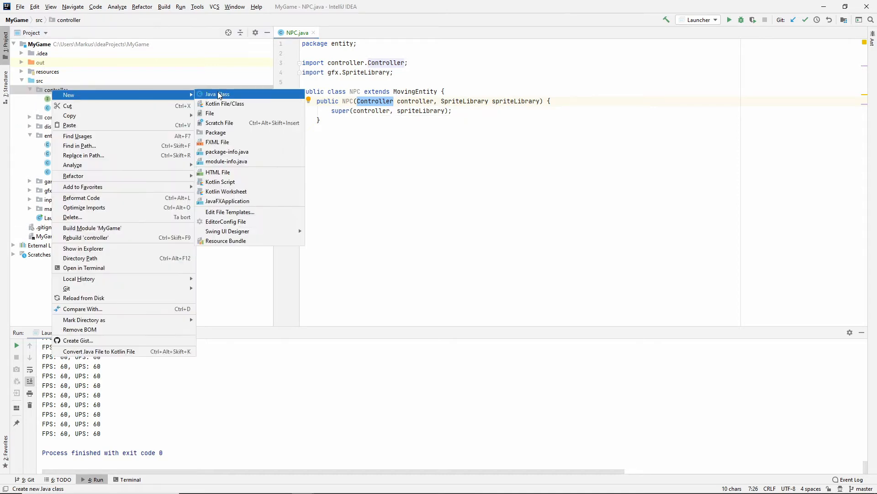
pyautogui.click(217, 93)
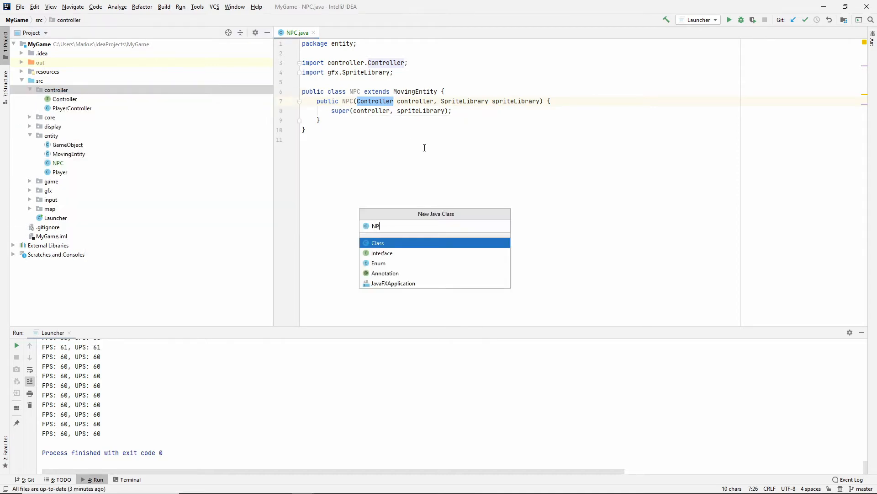
pyautogui.write('Controller')
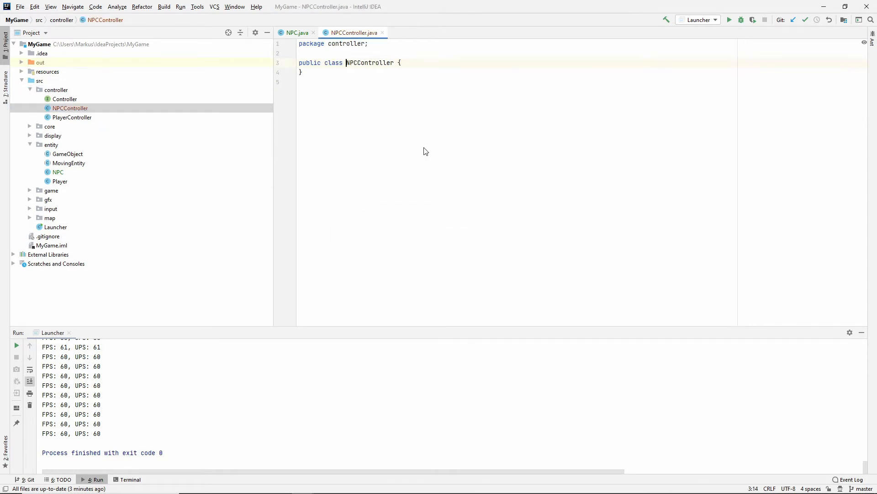
pyautogui.write('i')
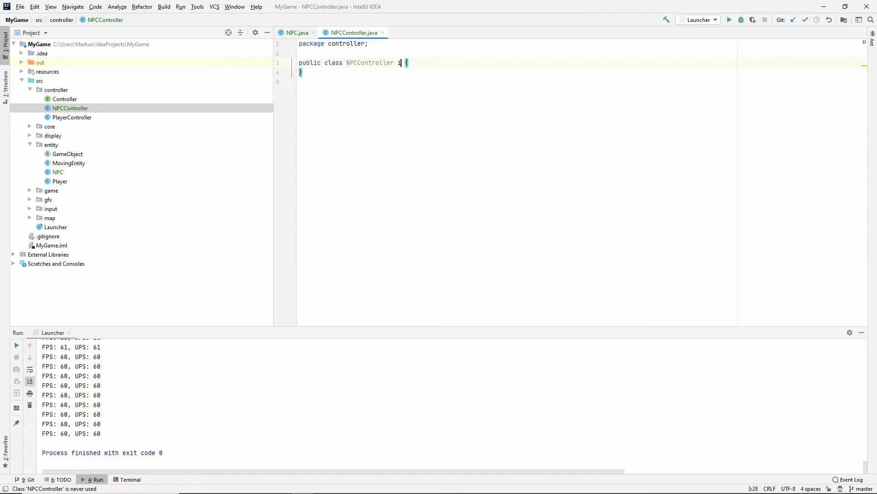
pyautogui.write('implements Controller')
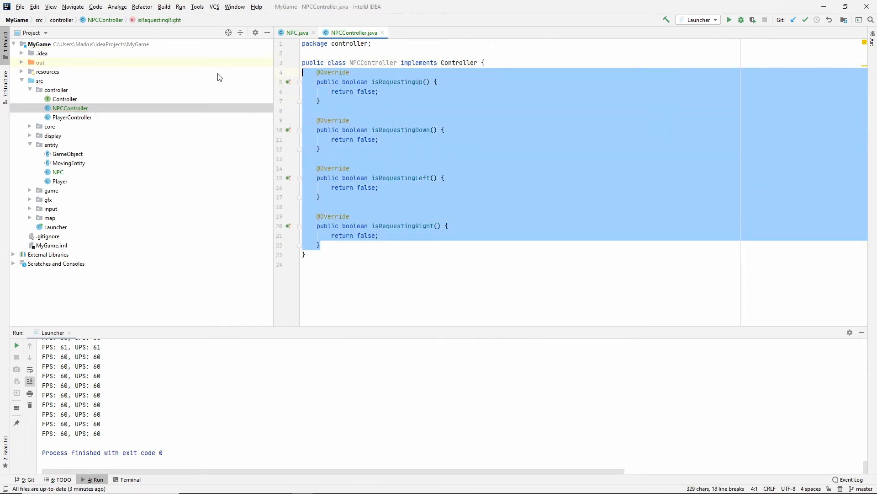
pyautogui.click(319, 149)
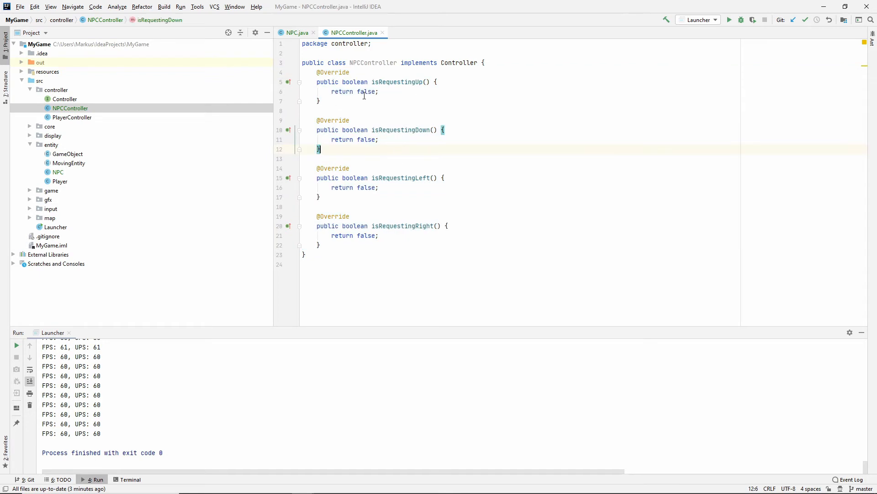
pyautogui.moveTo(338, 115)
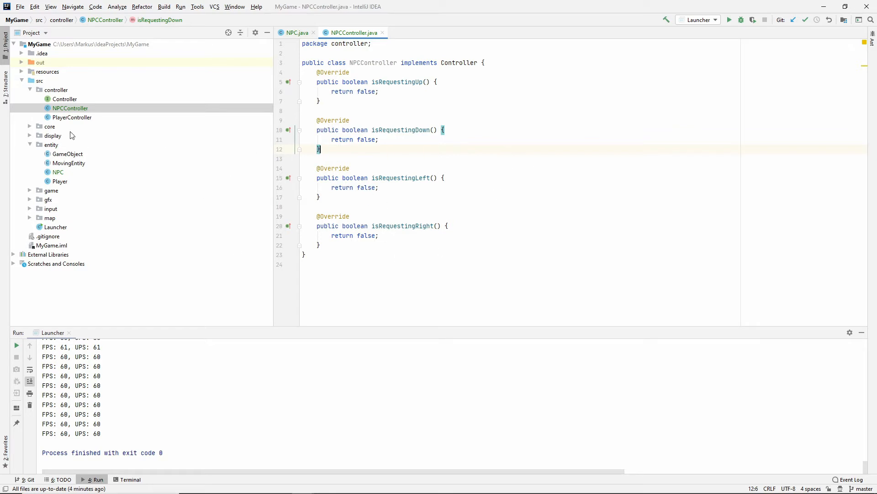
# Step: Open the GameState class from the game package
pyautogui.click(39, 89)
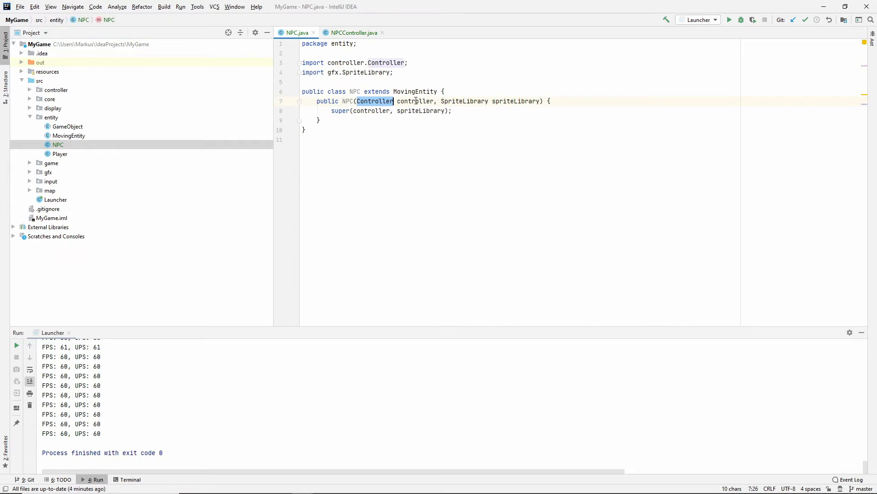
pyautogui.moveTo(474, 121)
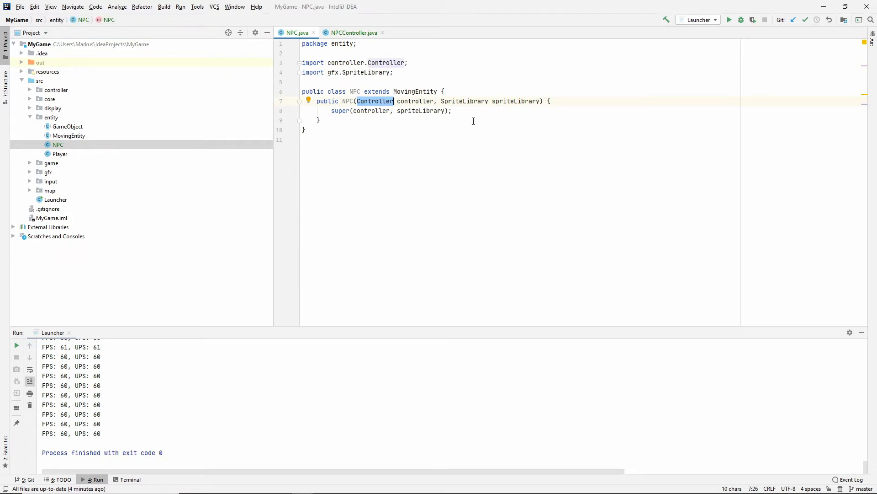
pyautogui.moveTo(61, 143)
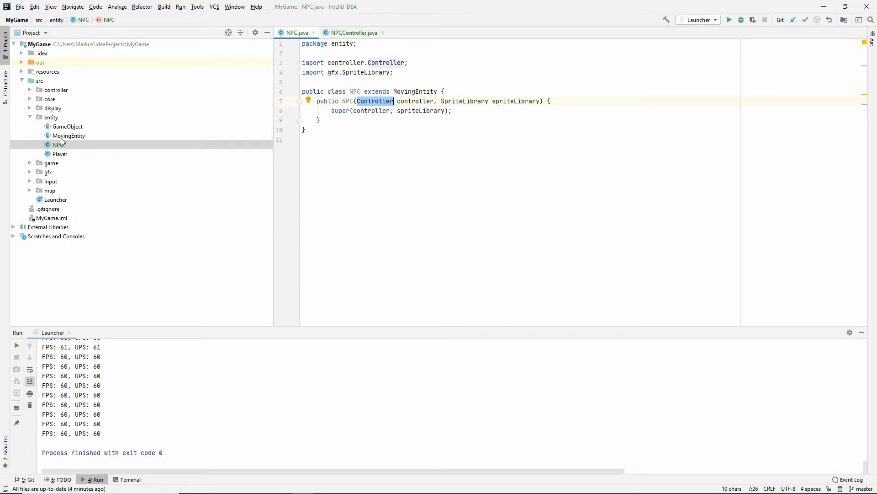
pyautogui.click(52, 163)
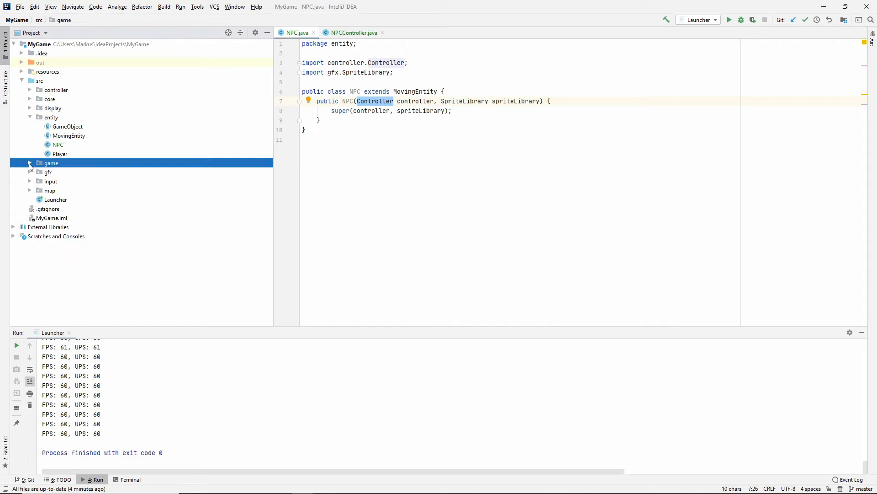
pyautogui.click(29, 163)
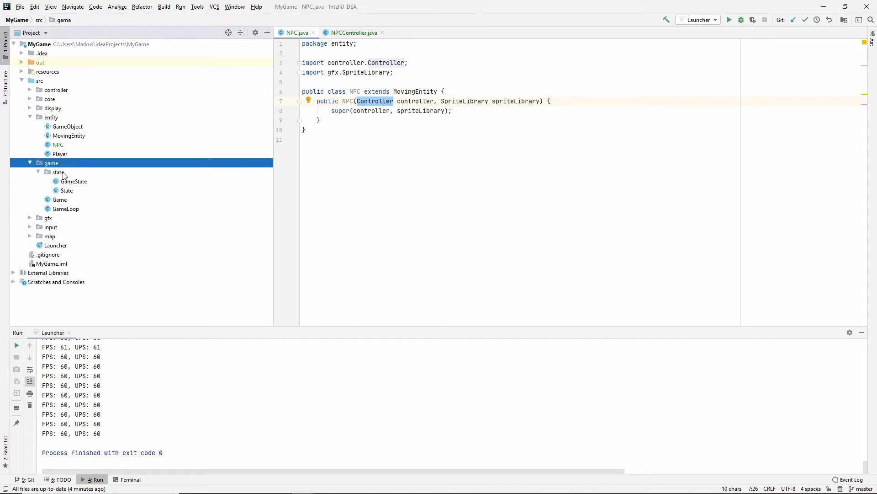
pyautogui.doubleClick(73, 181)
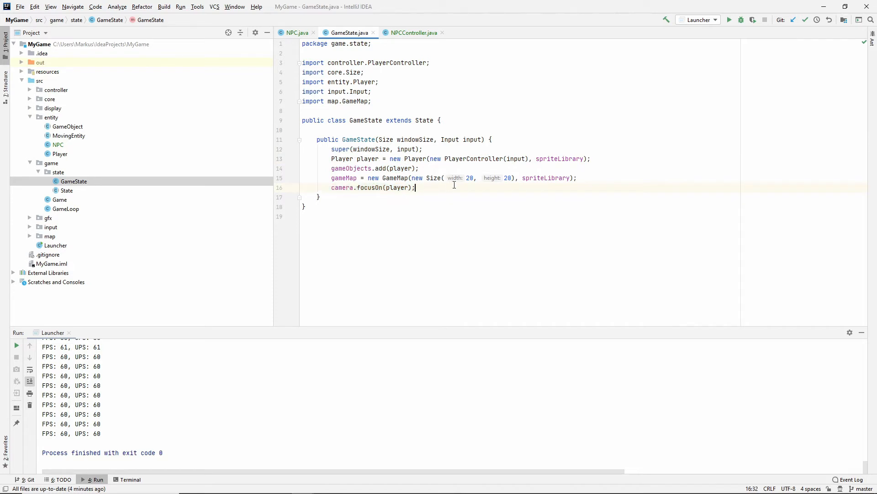
# Step: Call initializeCharacters() in the constructor and move player setup and camera.focusOn(player) into it
pyautogui.press('enter')
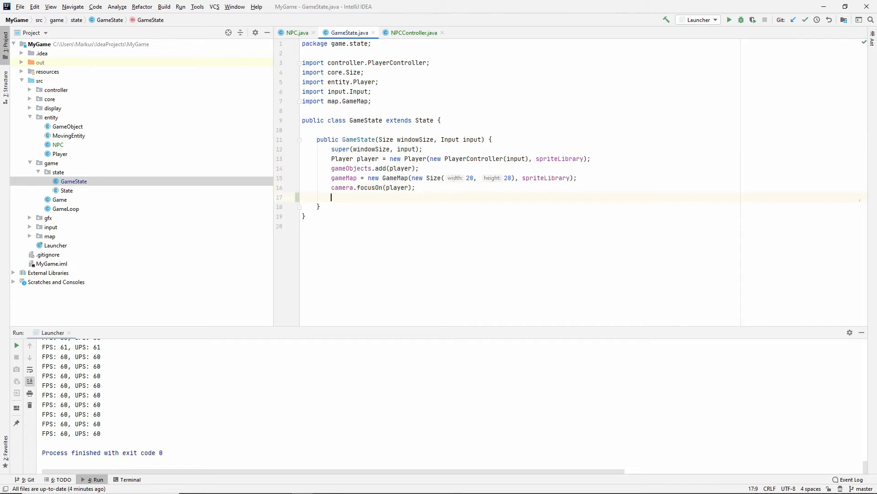
pyautogui.write('initializ')
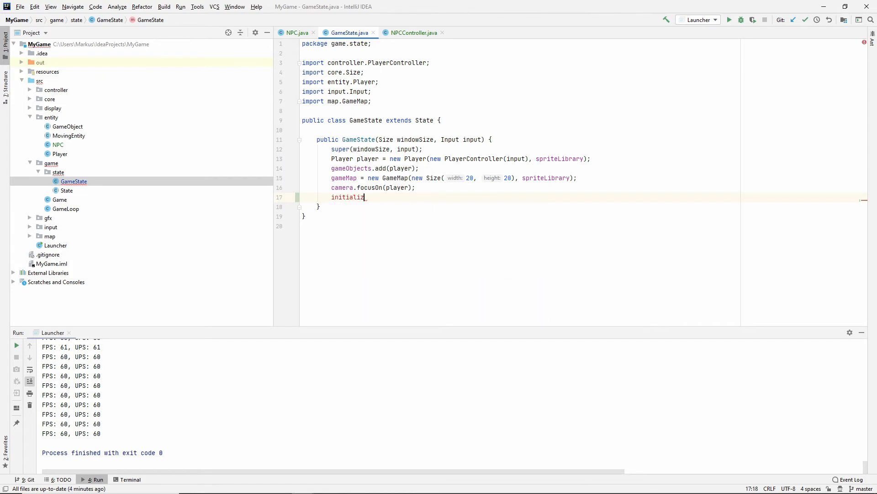
pyautogui.write('eCharacters')
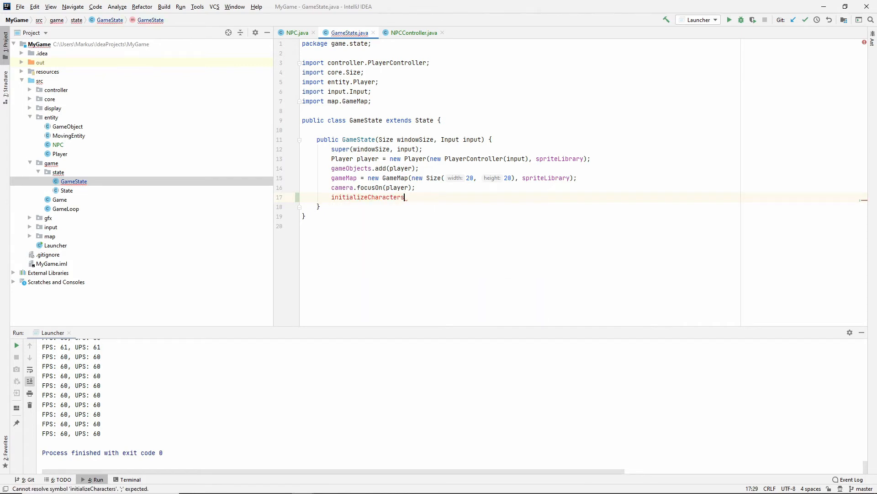
pyautogui.write('();')
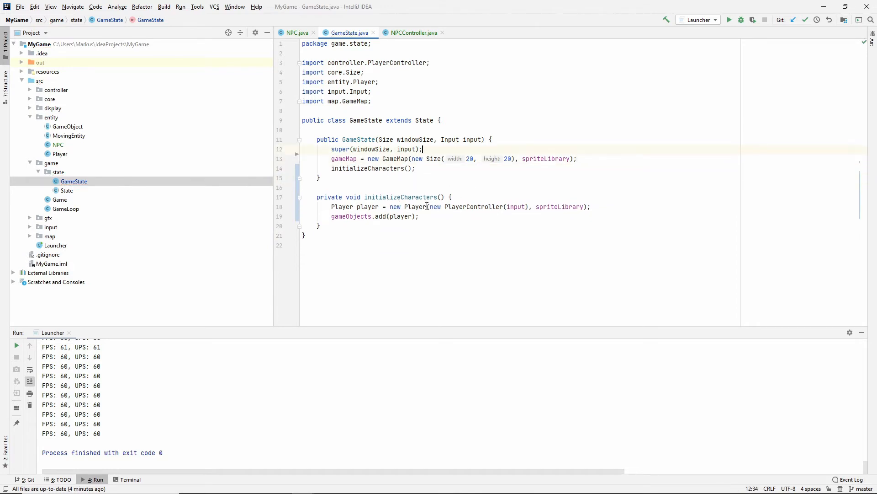
pyautogui.write('camera.focusOn(player);')
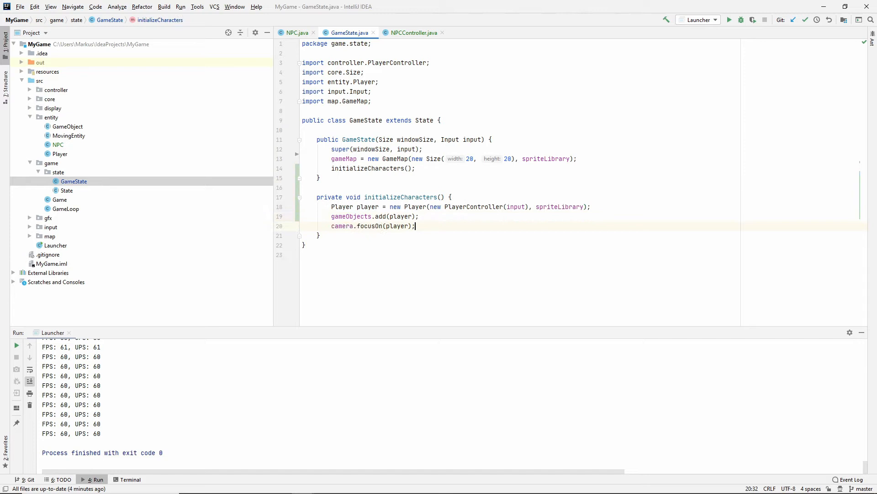
pyautogui.moveTo(429, 223)
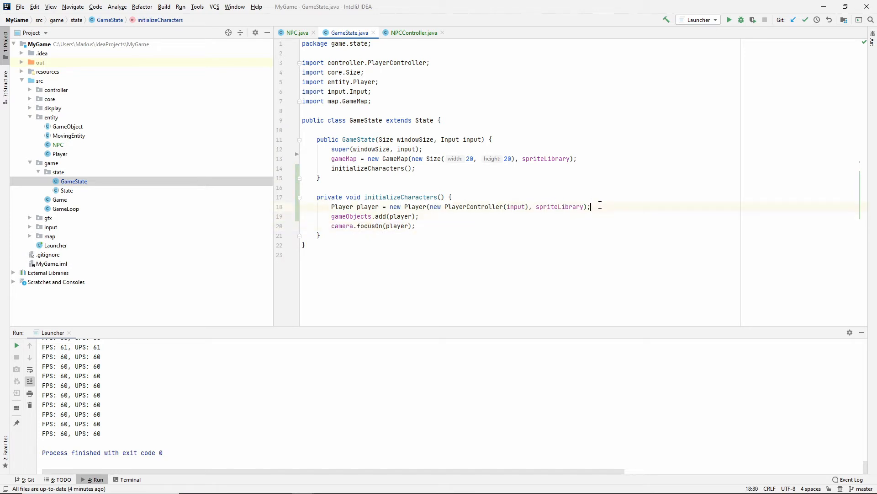
# Step: Create NPC npc = new NPC(new NPCController(), spriteLibrary) in initializeCharacters
pyautogui.write('NPC_n')
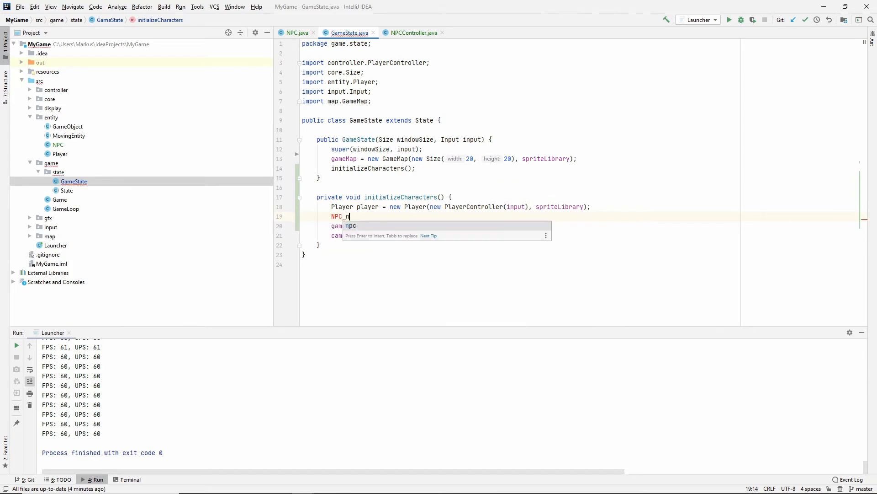
pyautogui.press('Enter')
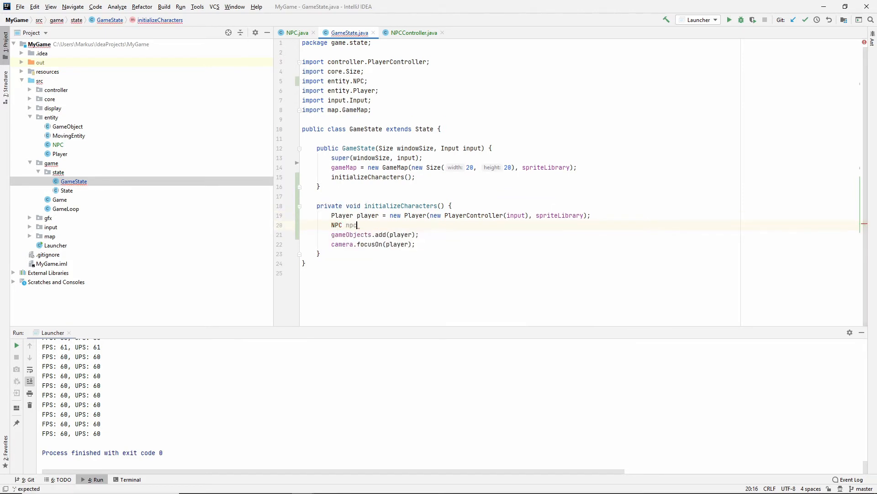
pyautogui.write('= new NPX')
pyautogui.click(375, 234)
pyautogui.write('All')
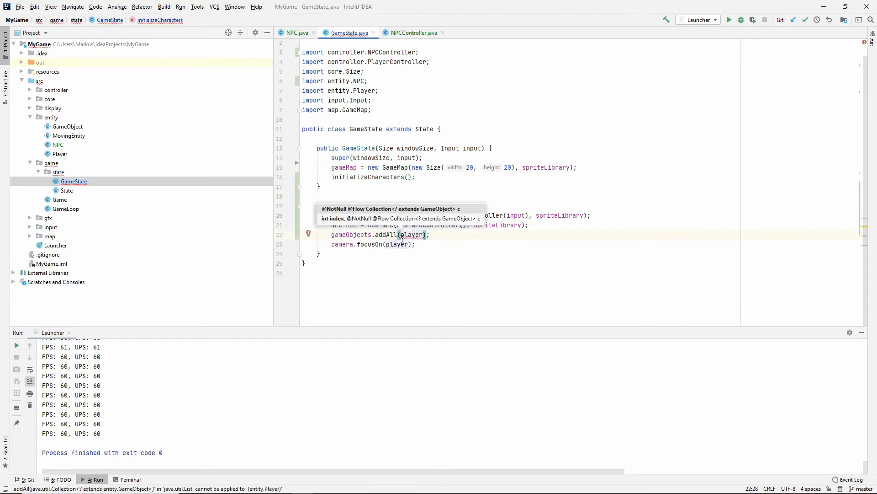
pyautogui.moveTo(370, 290)
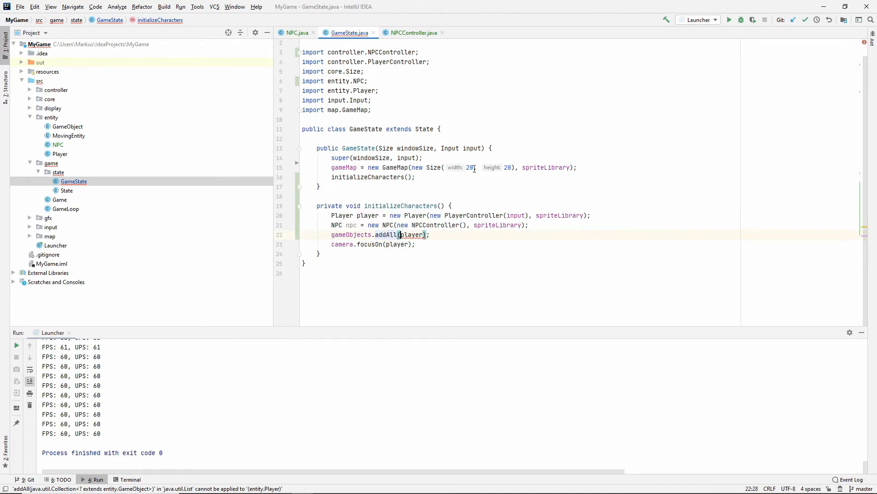
# Step: Add both player and npc to gameObjects via addAll(List.of(player, npc))
pyautogui.write('List.of(')
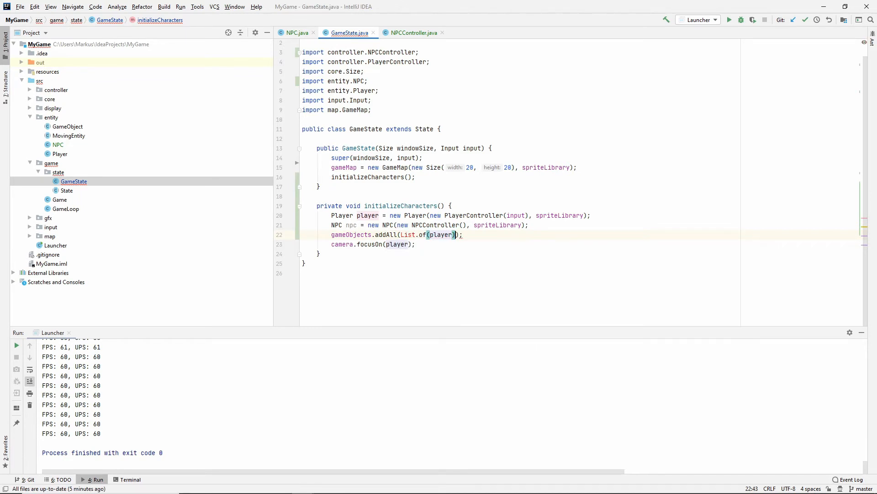
pyautogui.click(410, 235)
pyautogui.write(', ')
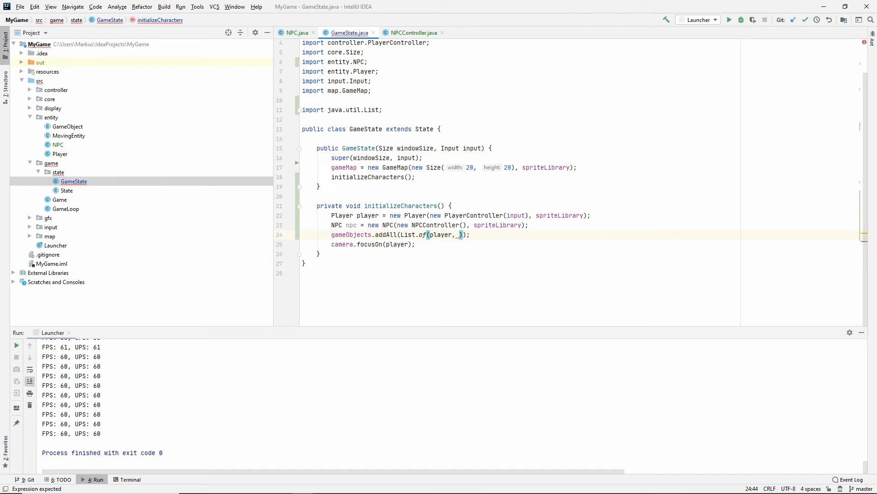
pyautogui.write('npc')
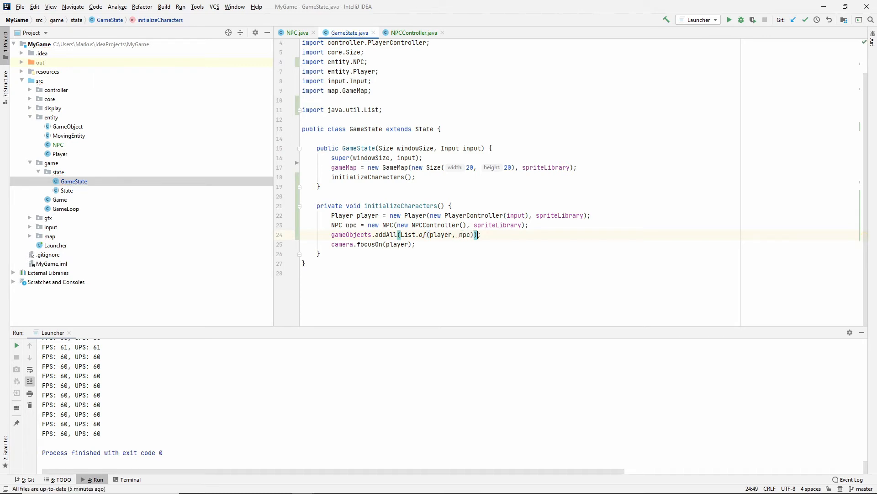
pyautogui.doubleClick(351, 235)
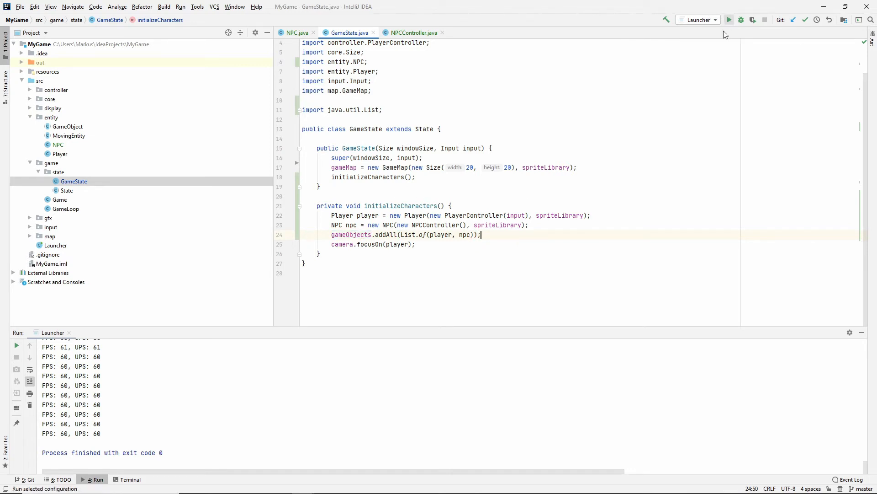
# Step: Run the game showing two identical characters, close it, and return to the NPC class
pyautogui.click(729, 19)
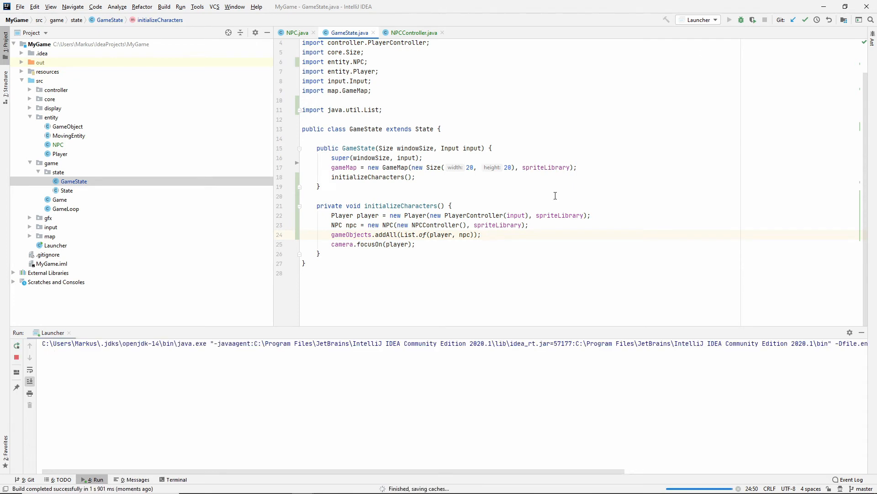
pyautogui.click(729, 19)
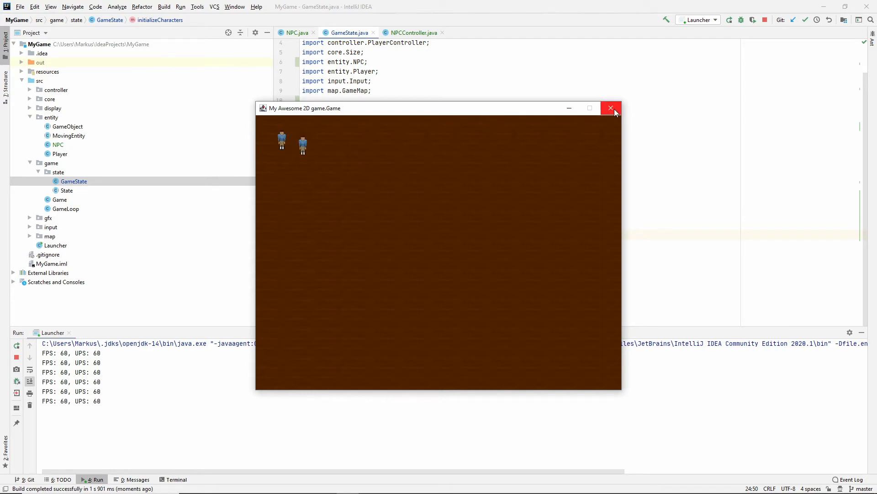
pyautogui.click(611, 108)
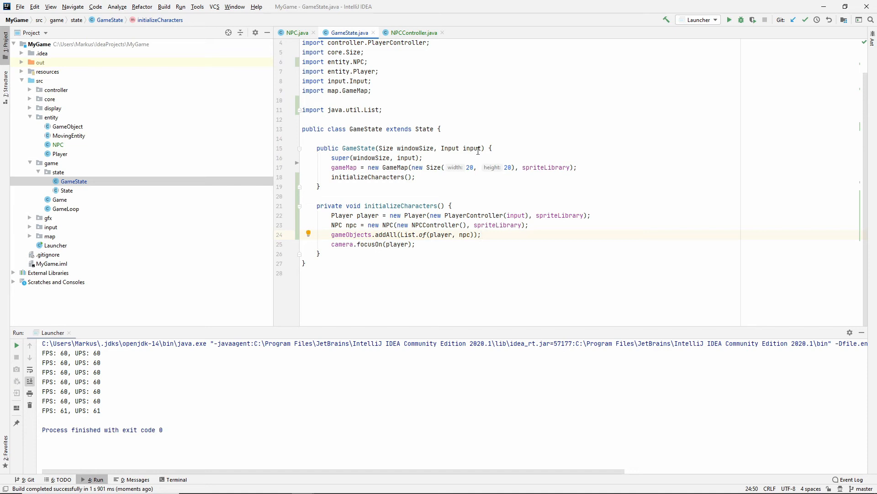
pyautogui.click(414, 33)
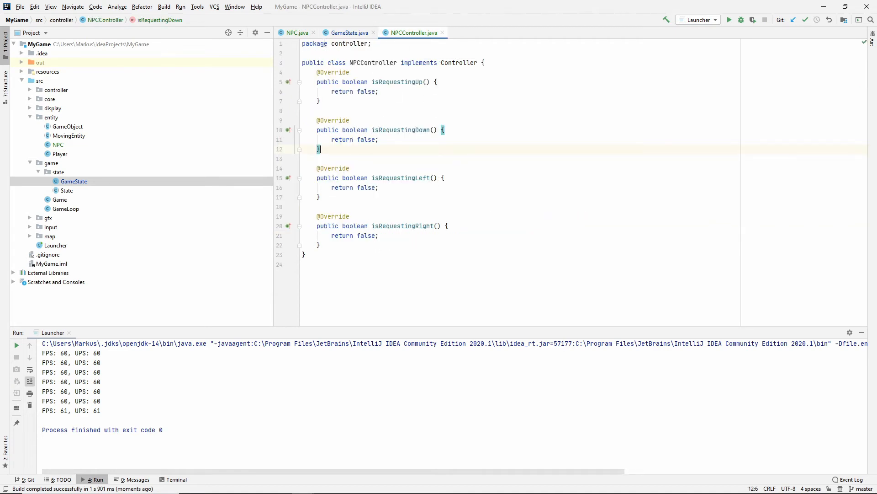
pyautogui.click(296, 32)
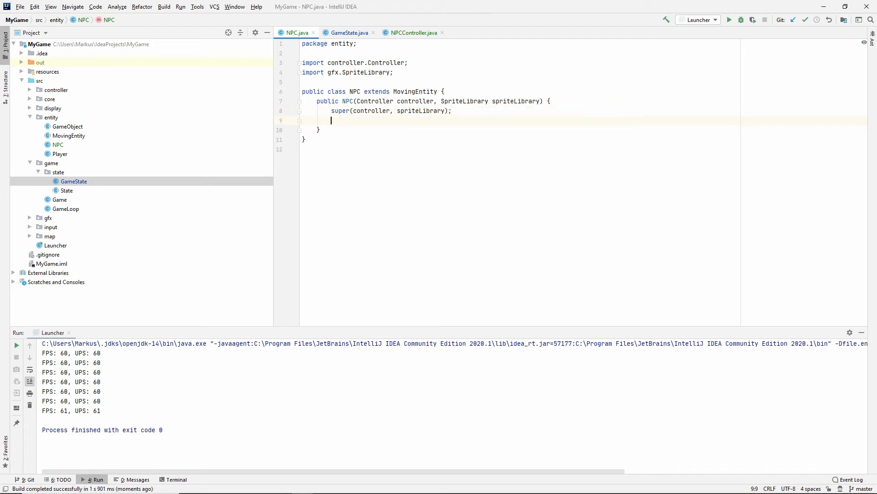
# Step: Begin the NPC animationManager assignment and change MovingEntity's private fields to protected
pyautogui.write('animation')
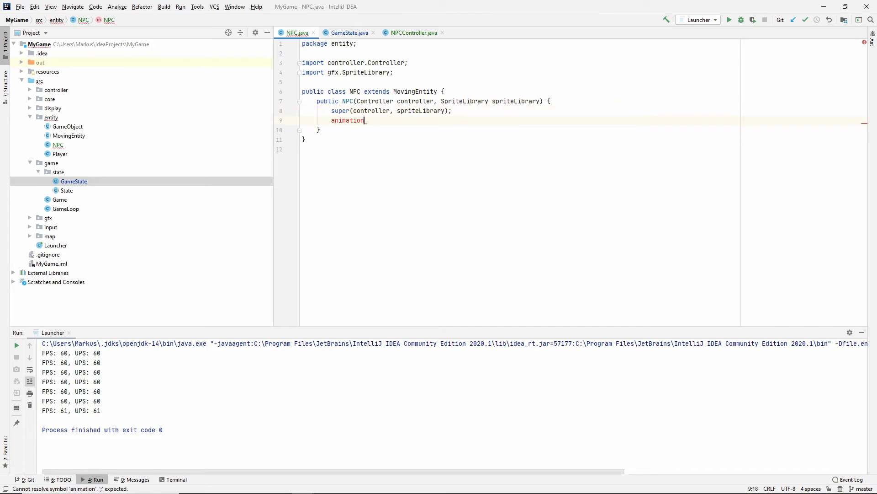
pyautogui.moveTo(415, 91)
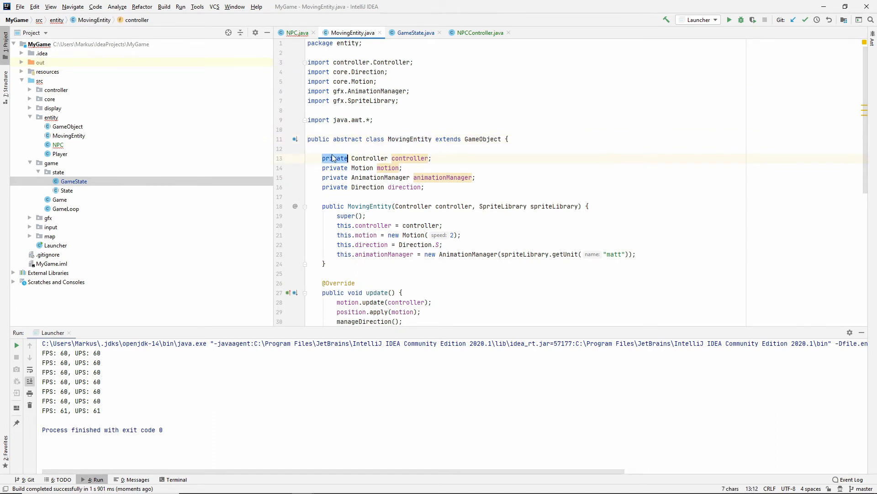
pyautogui.write('protected')
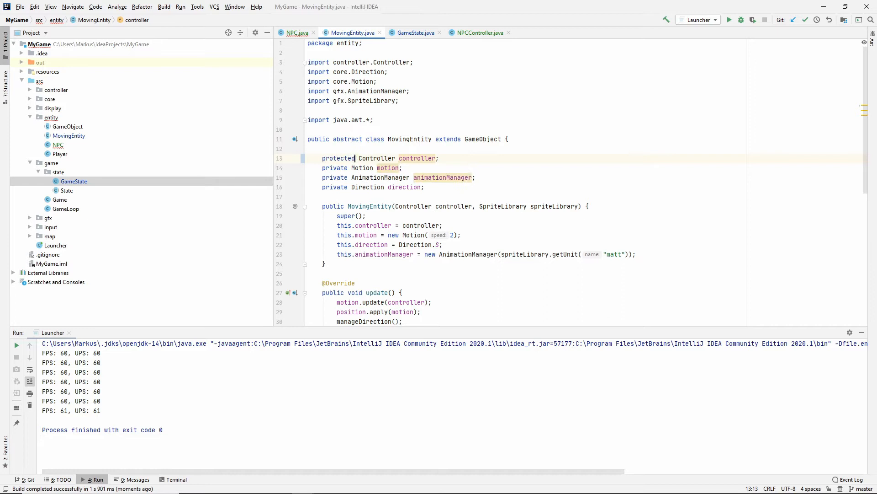
pyautogui.doubleClick(339, 159)
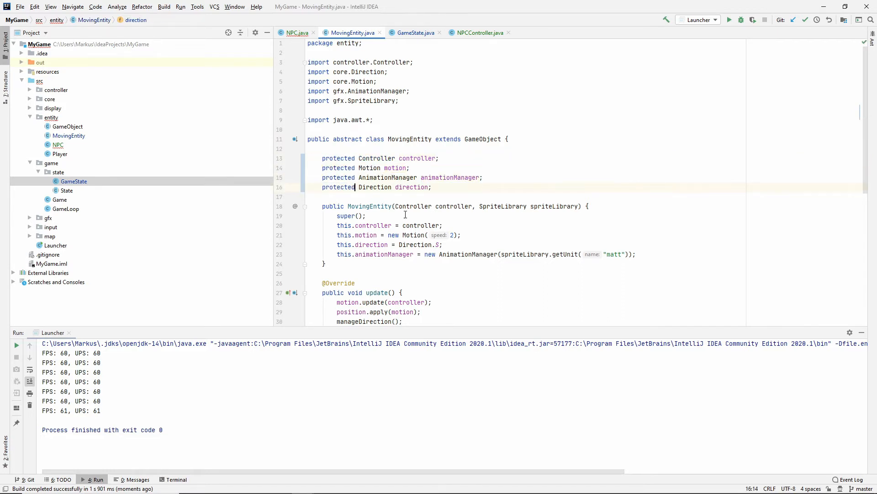
# Step: Assign NPC a new AnimationManager using spriteLibrary.getUnit("dave")
pyautogui.click(296, 33)
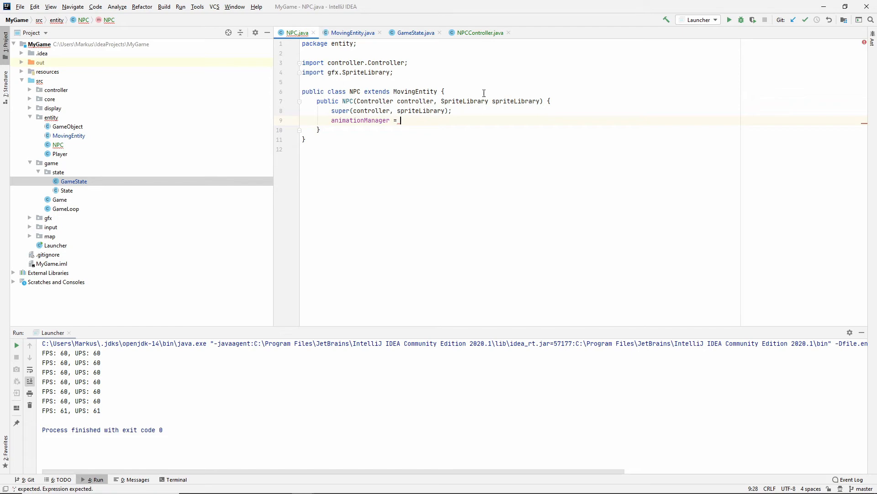
pyautogui.moveTo(388, 81)
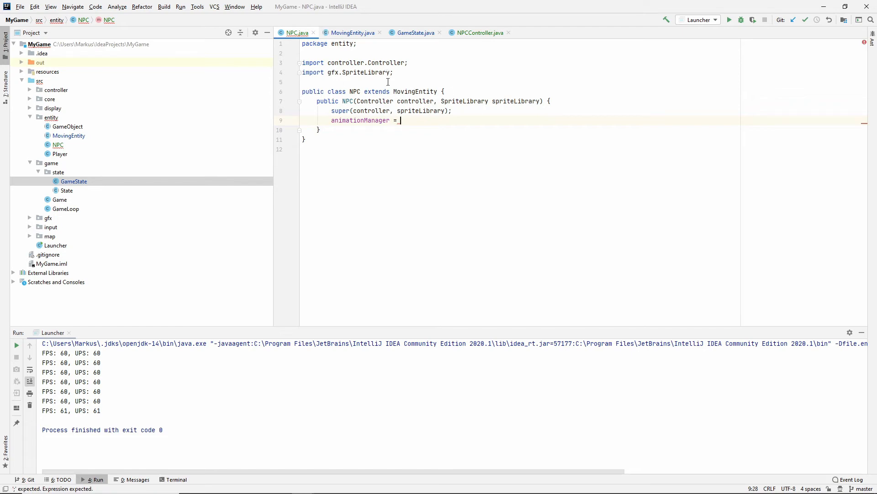
pyautogui.click(353, 33)
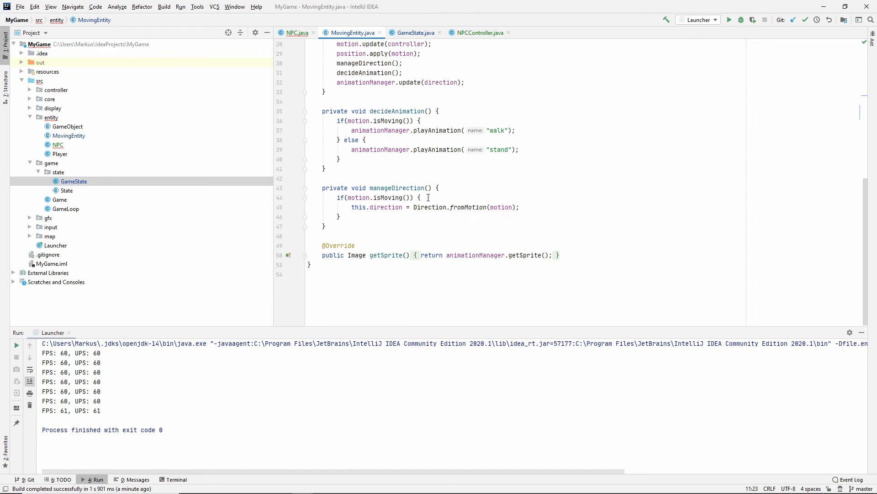
pyautogui.scroll(3)
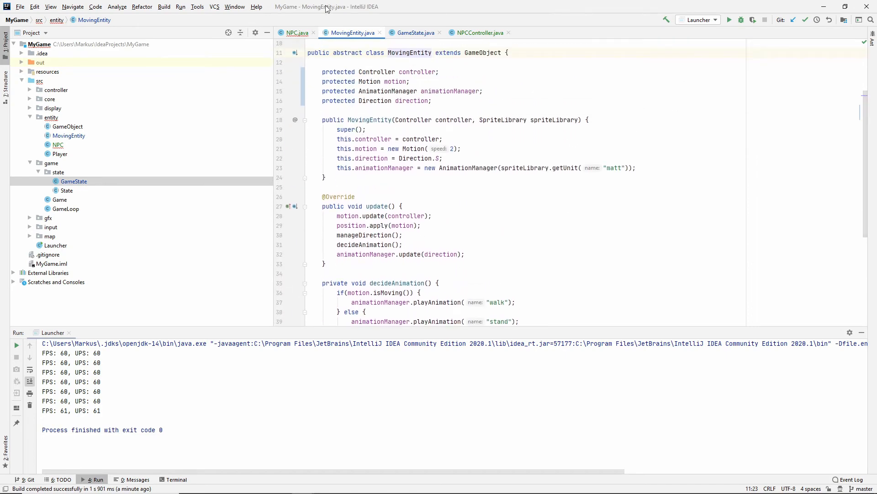
pyautogui.click(296, 33)
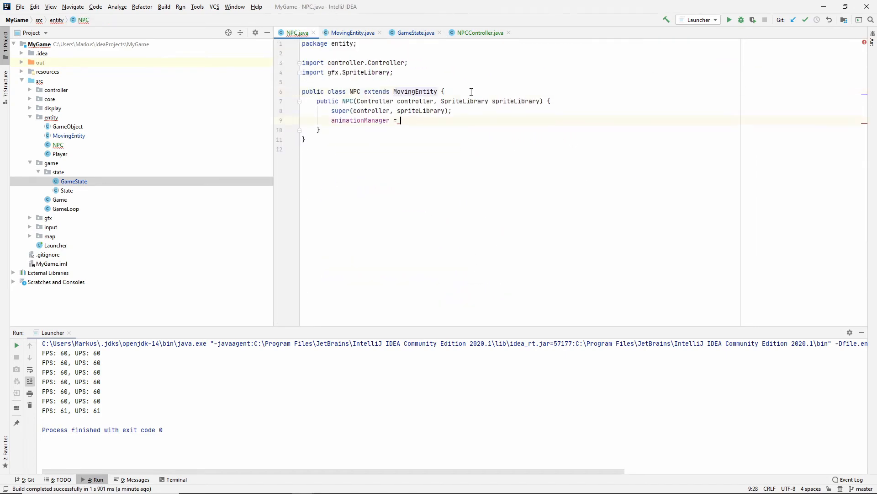
pyautogui.write('new AnimationManager(')
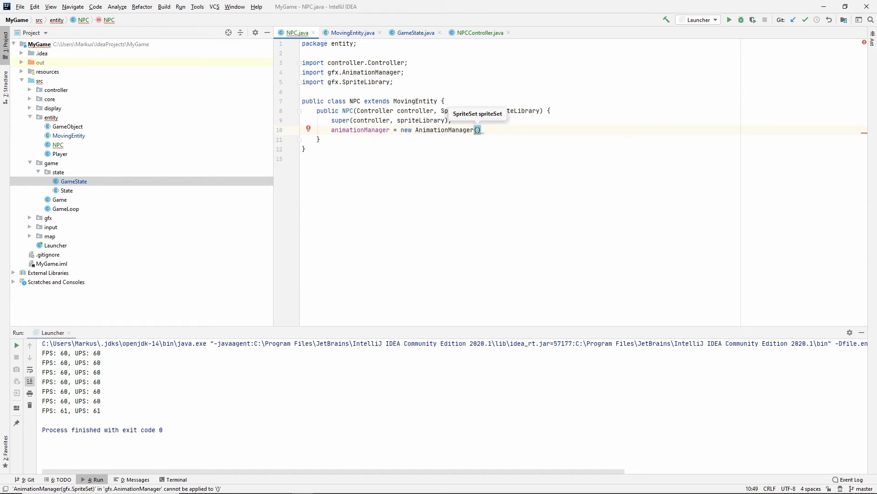
pyautogui.write('spriteLibrary.getUnit("dave')
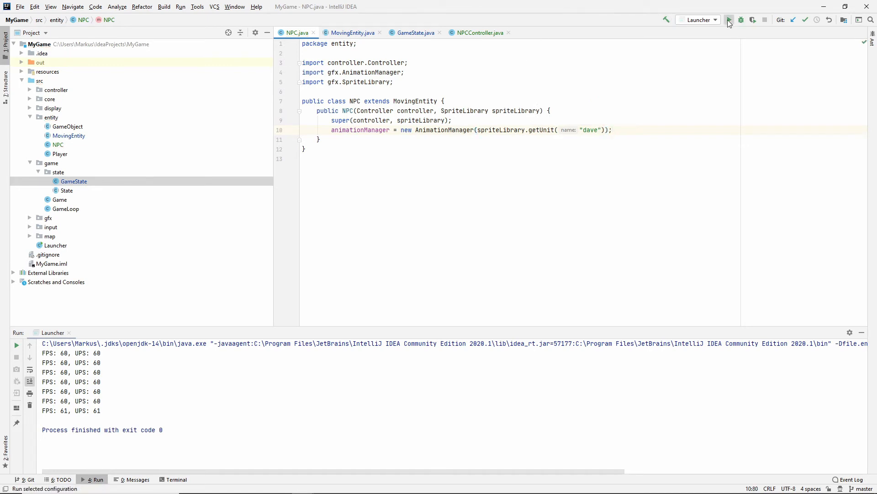
pyautogui.click(729, 19)
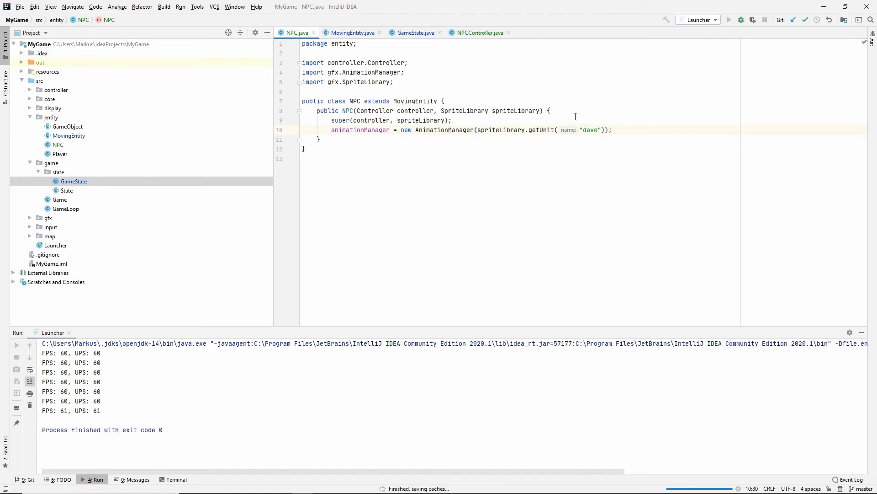
pyautogui.click(729, 19)
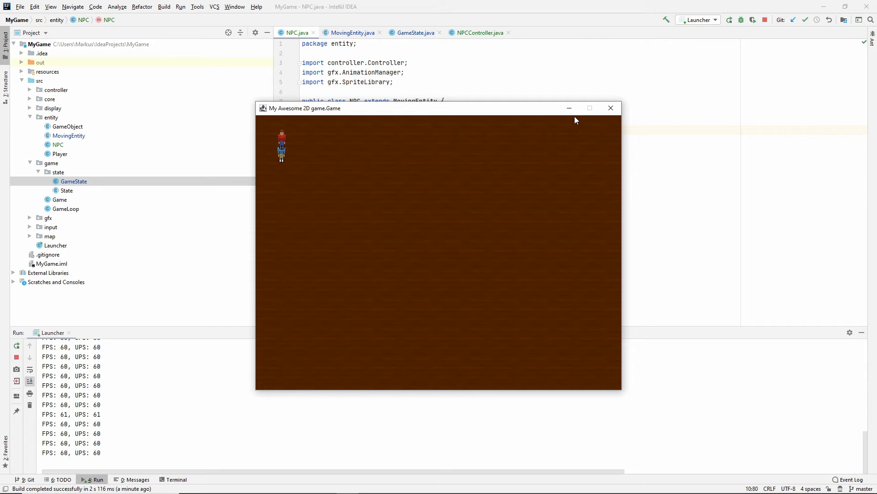
pyautogui.click(611, 108)
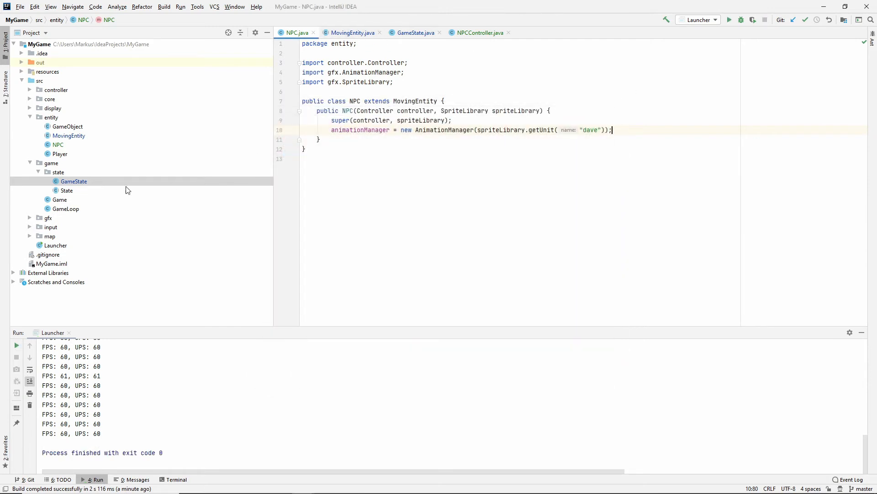
# Step: Add a sortObjectsByPosition() call at the start of State's update method
pyautogui.doubleClick(66, 190)
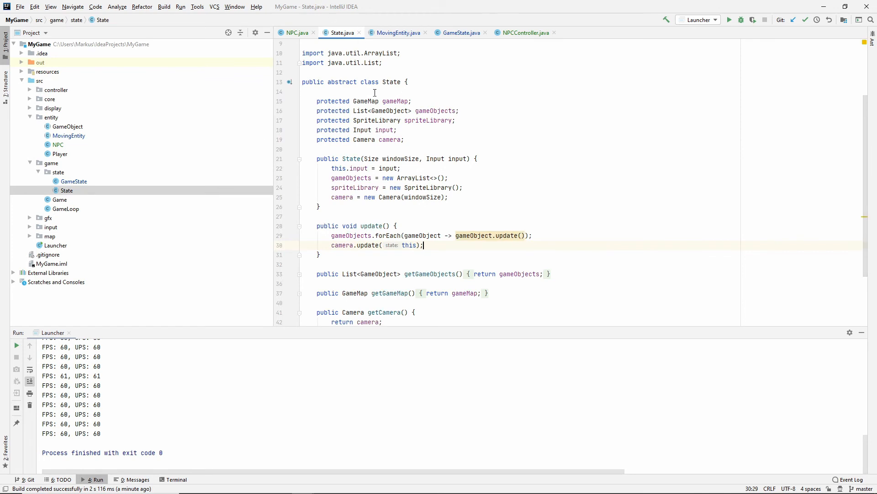
pyautogui.scroll(-3)
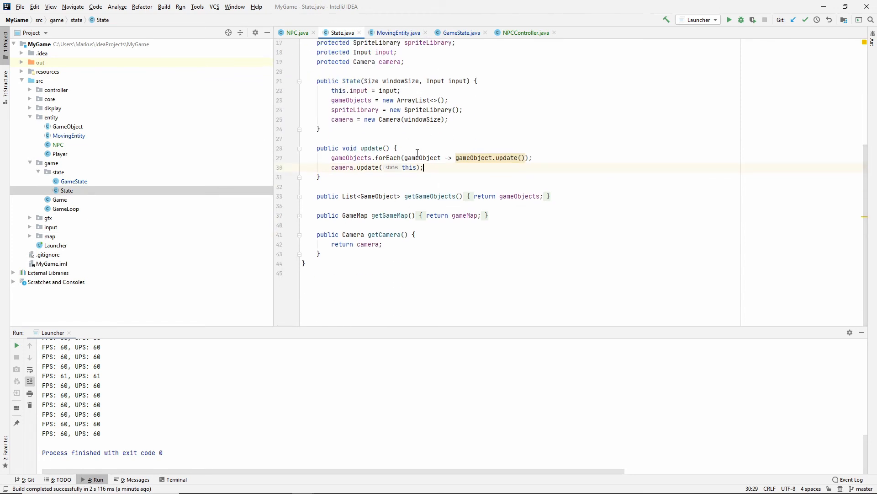
pyautogui.write('sor')
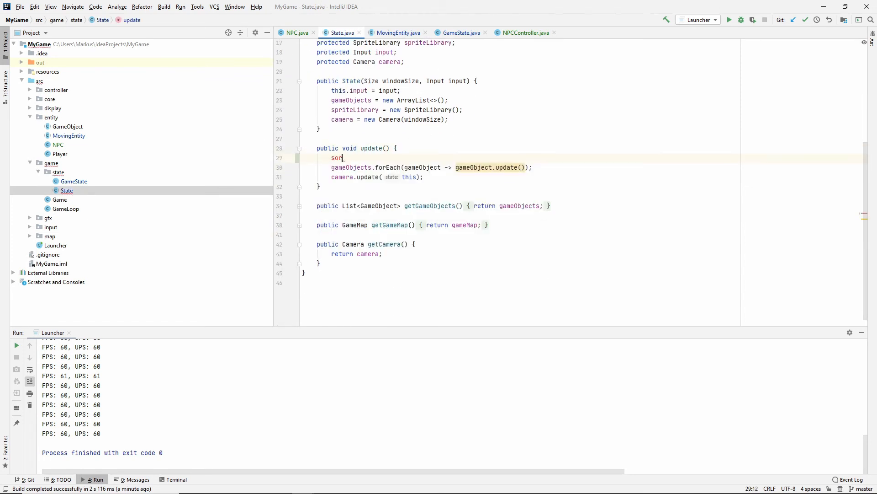
pyautogui.write('tObjects')
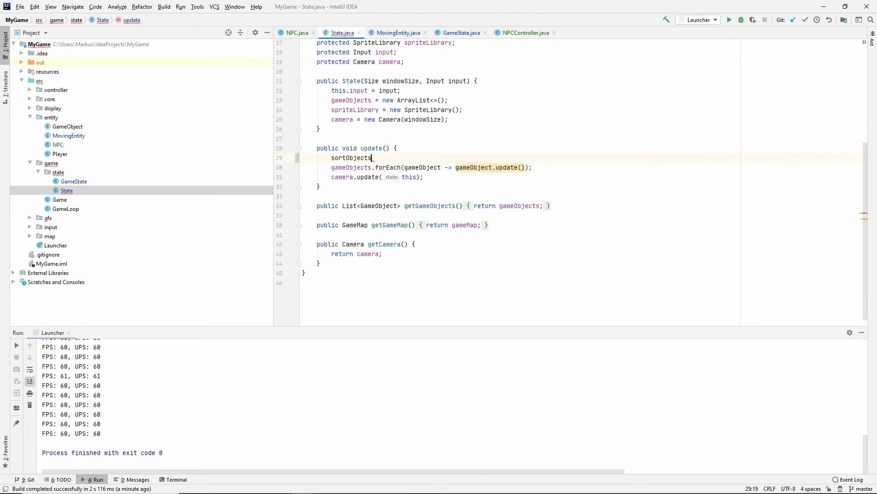
pyautogui.write('ByPosition')
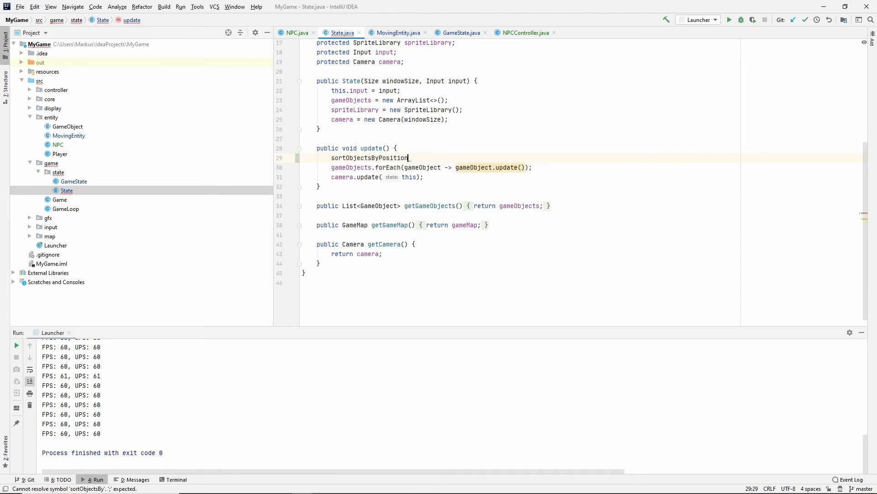
pyautogui.write('();')
pyautogui.write('gameObjects.sort()')
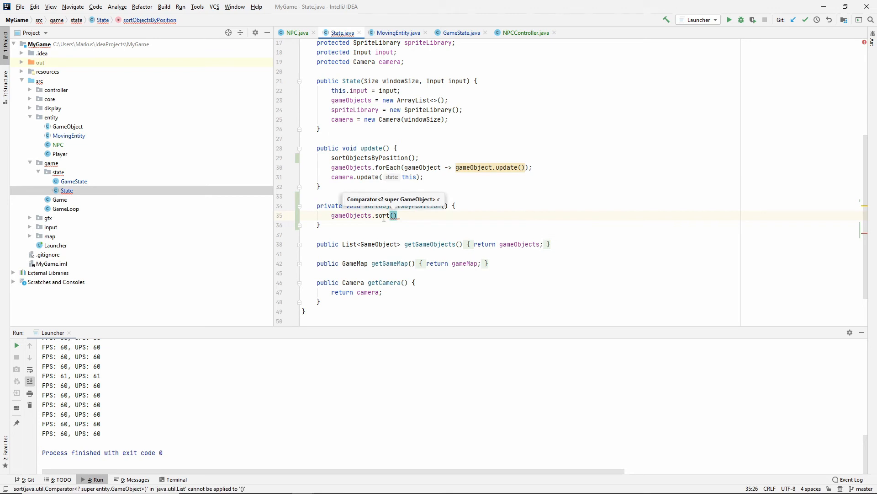
# Step: Implement sortObjectsByPosition with gameObjects.sort(Comparator.comparing(o -> o.getPosition().getY()))
pyautogui.click(393, 216)
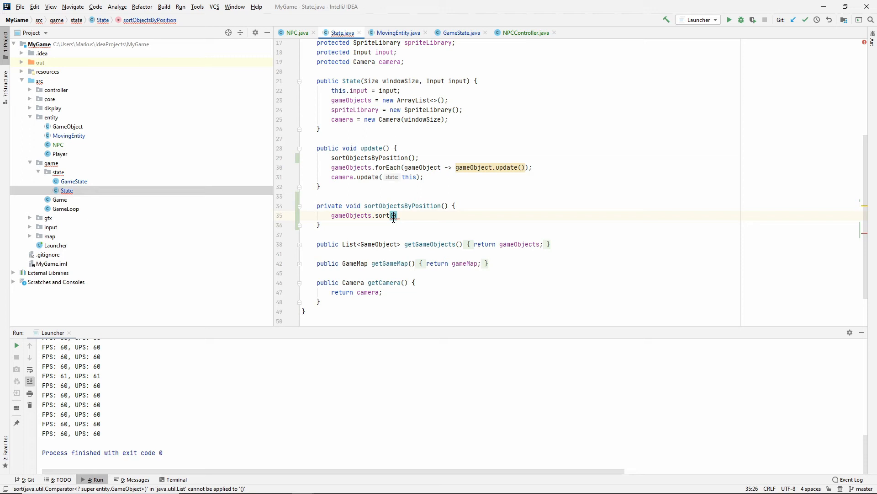
pyautogui.moveTo(457, 237)
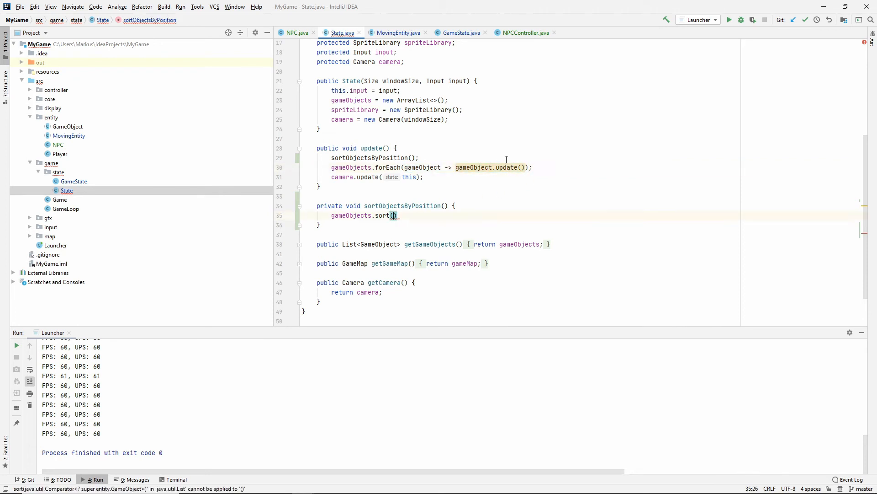
pyautogui.write('Comparator')
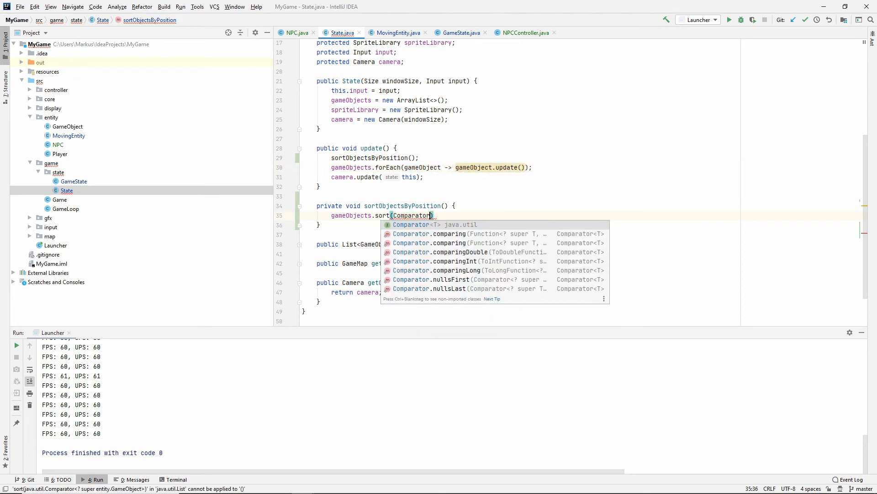
pyautogui.click(429, 233)
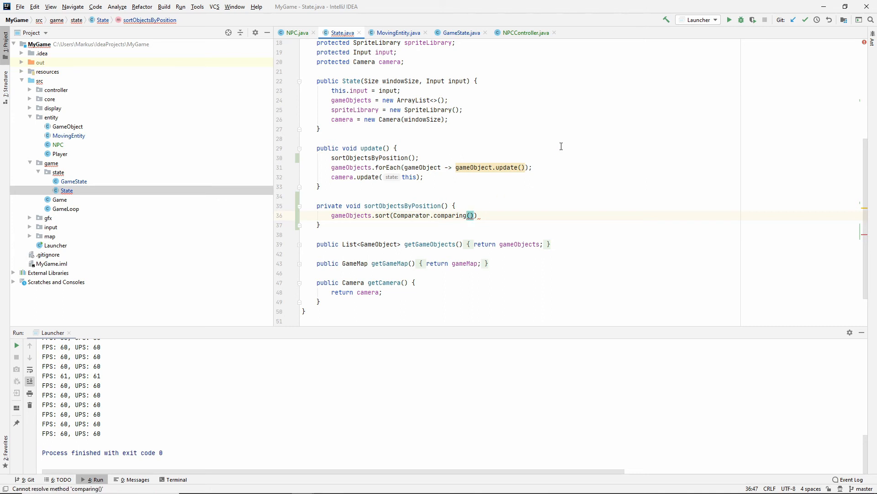
pyautogui.write('gameObject ->')
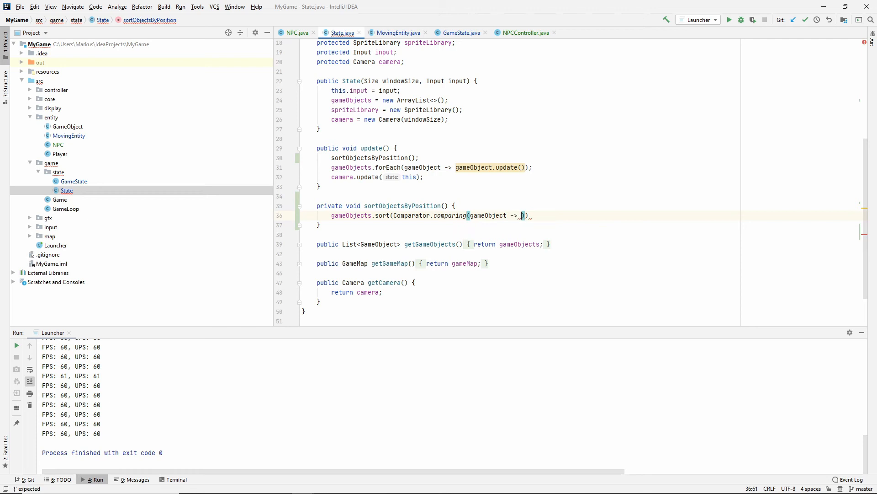
pyautogui.write('gameObject')
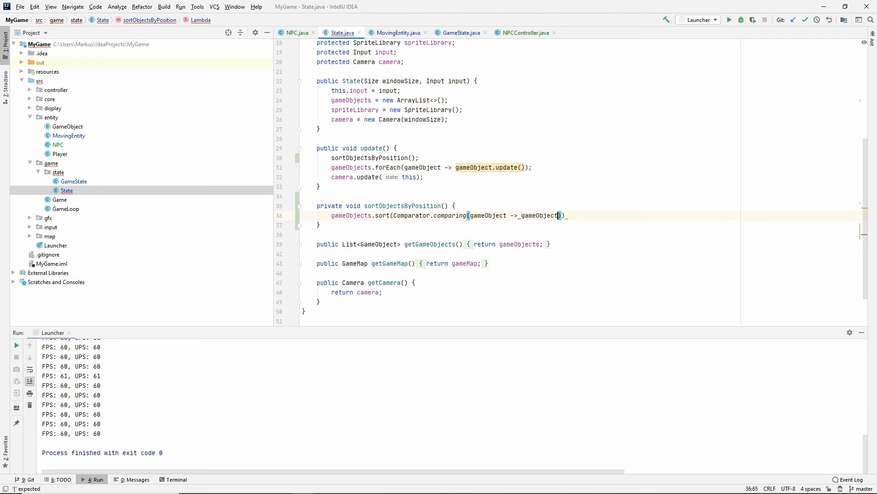
pyautogui.write('.getPosition().getY(')
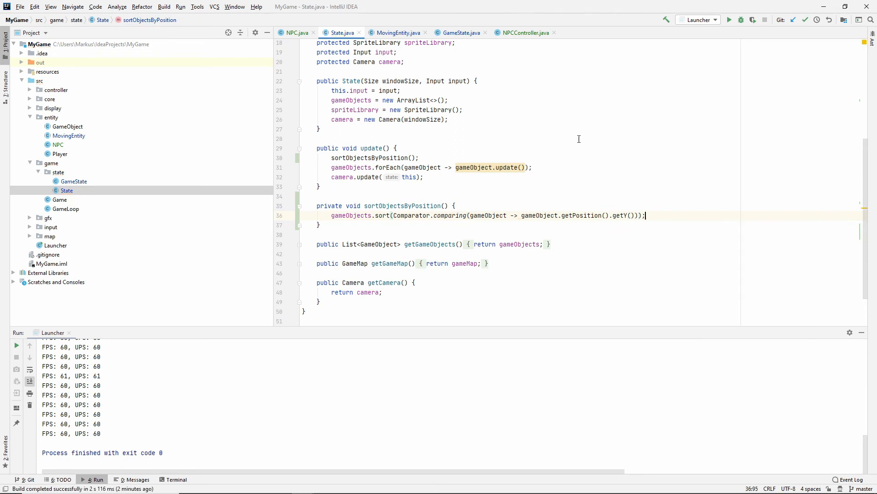
pyautogui.moveTo(468, 200)
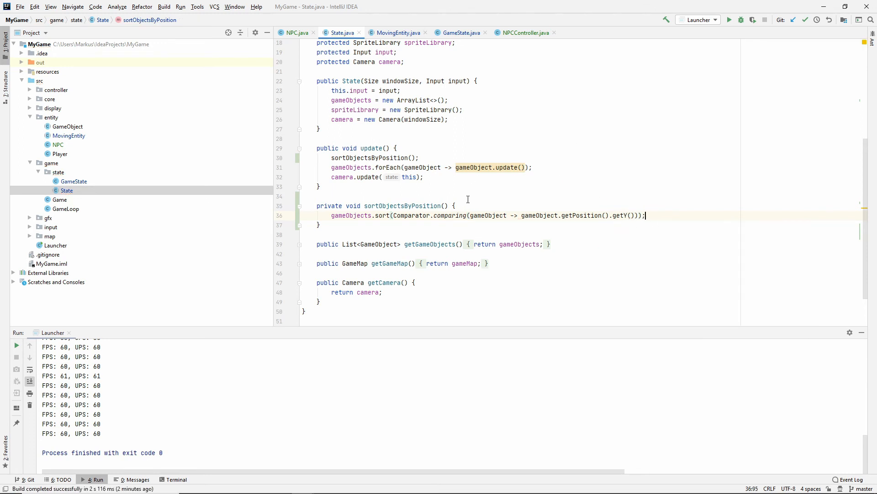
pyautogui.doubleClick(487, 215)
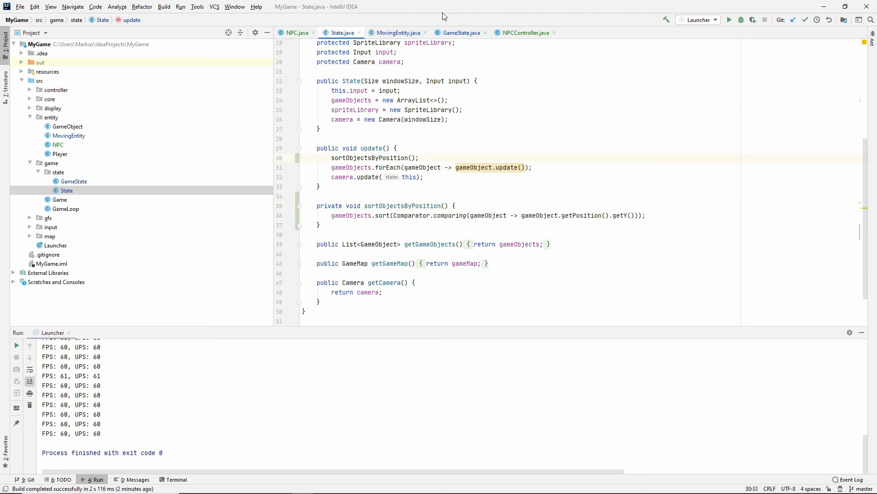
pyautogui.click(387, 90)
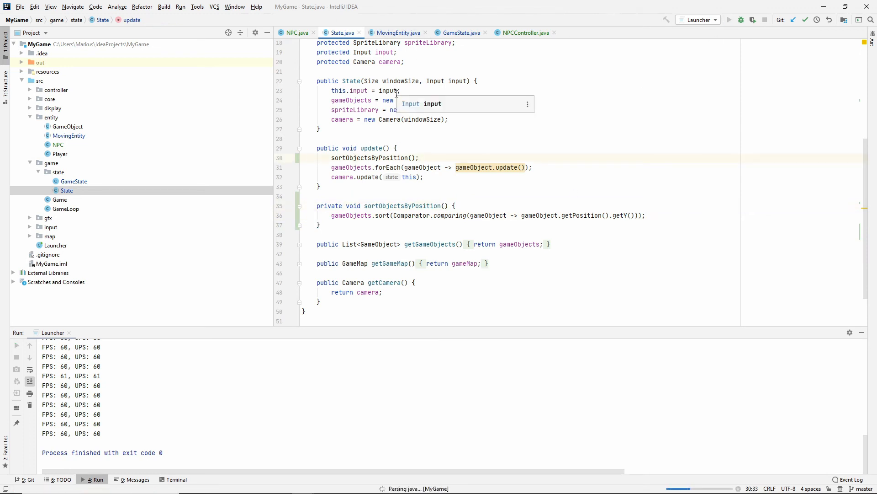
pyautogui.click(729, 19)
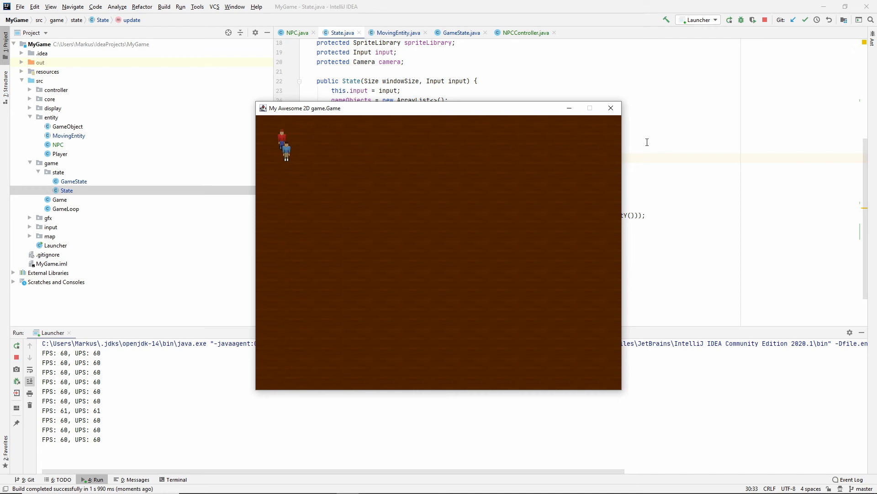
pyautogui.click(611, 108)
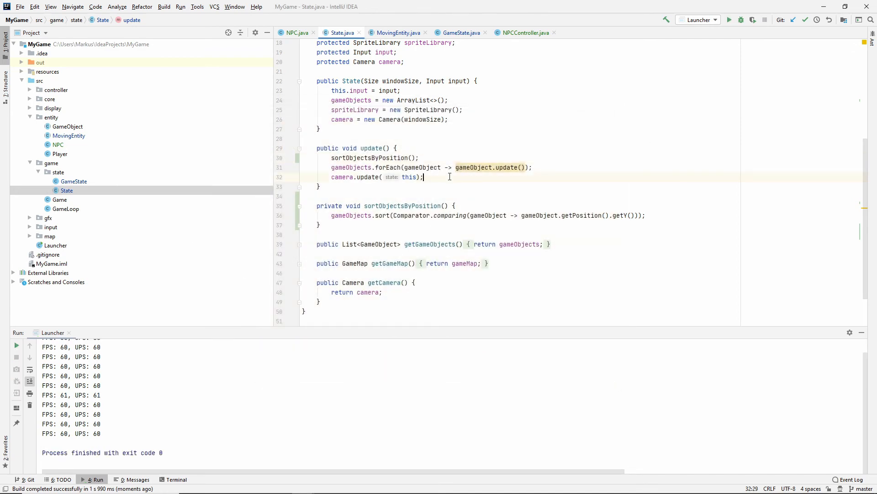
# Step: Add an npc.setPosition() call in GameState's initializeCharacters
pyautogui.click(460, 33)
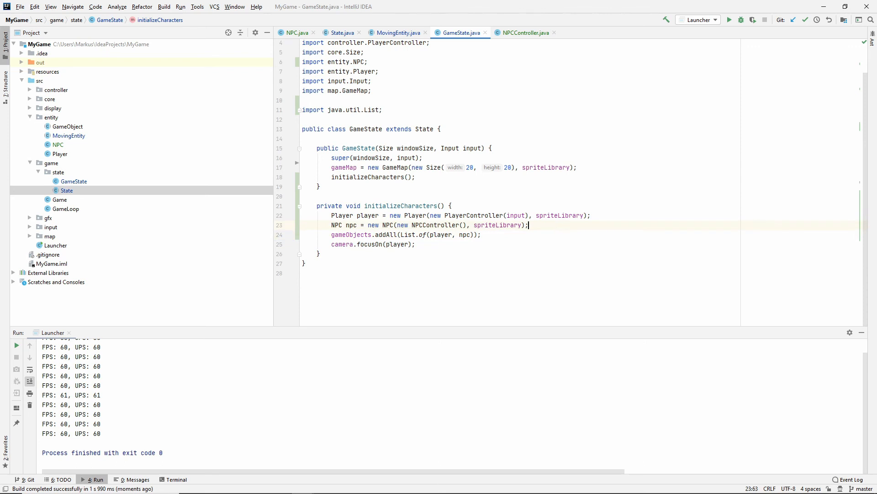
pyautogui.write('npc.setPos')
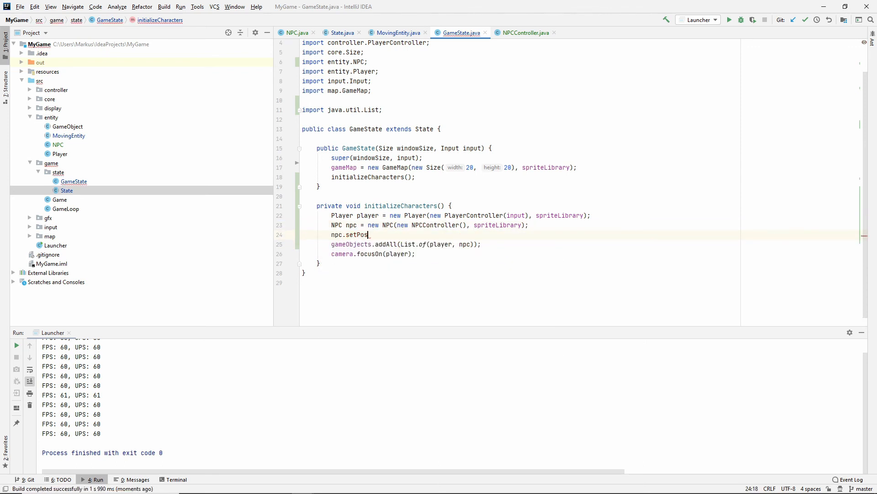
pyautogui.write('ition()')
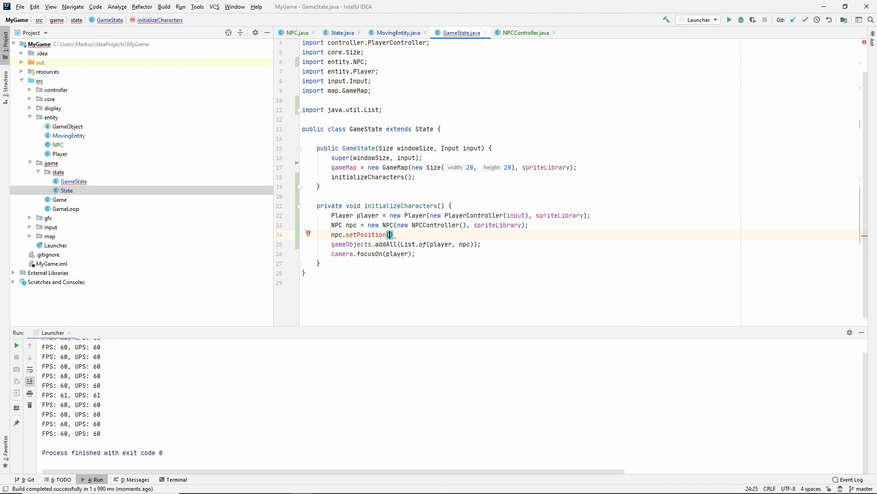
pyautogui.write(';')
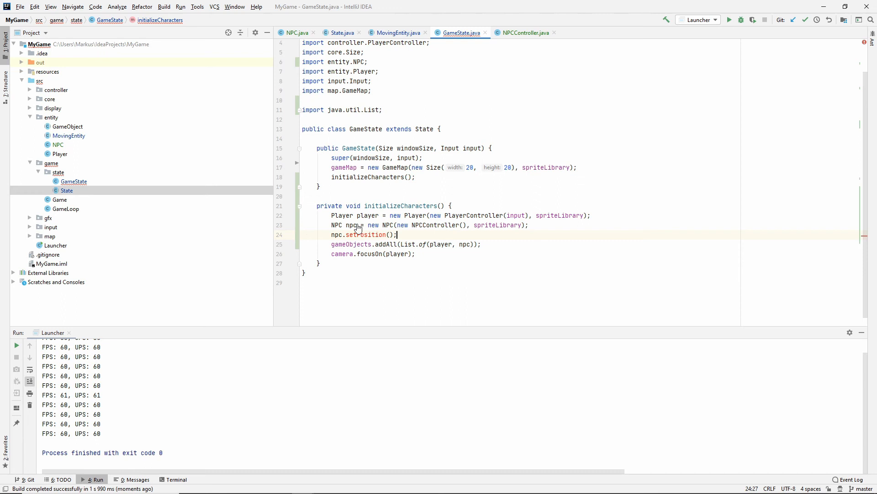
pyautogui.moveTo(407, 44)
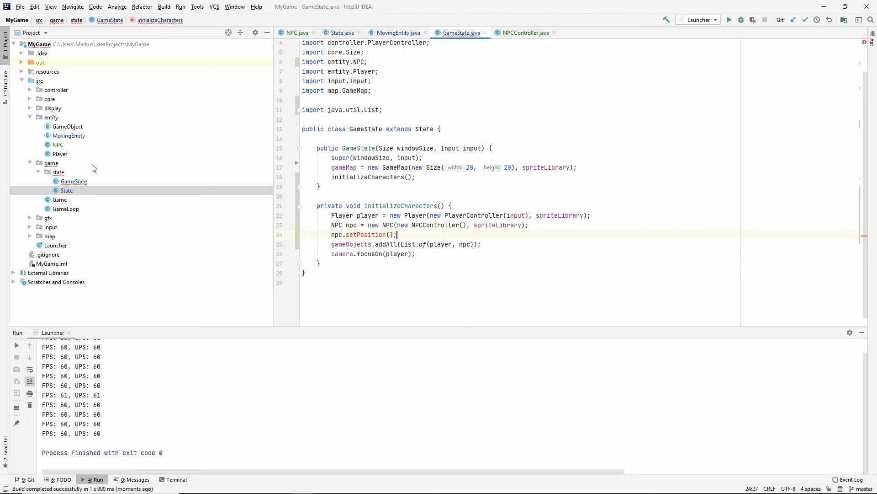
# Step: Generate a setter for the position field in GameObject
pyautogui.click(67, 126)
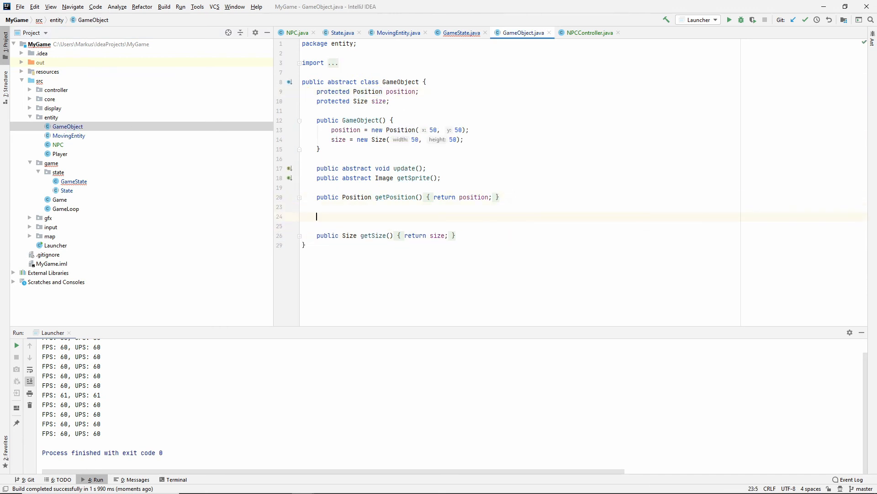
pyautogui.press('alt+insert')
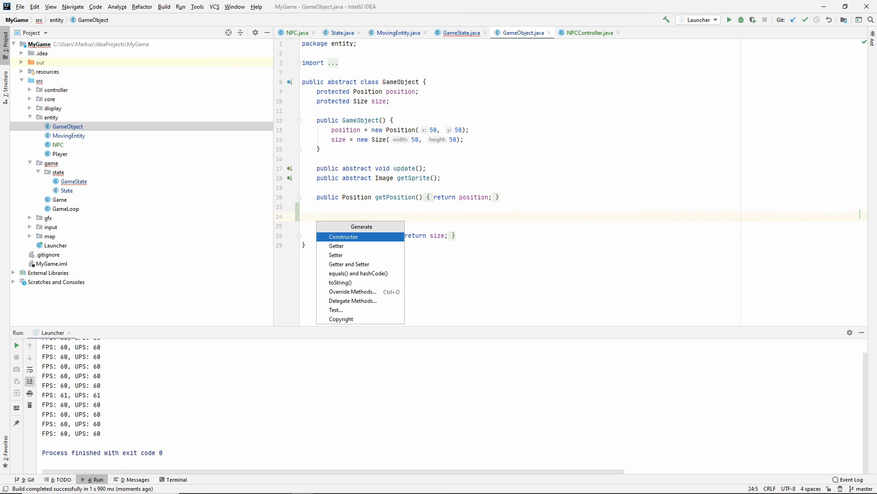
pyautogui.click(336, 255)
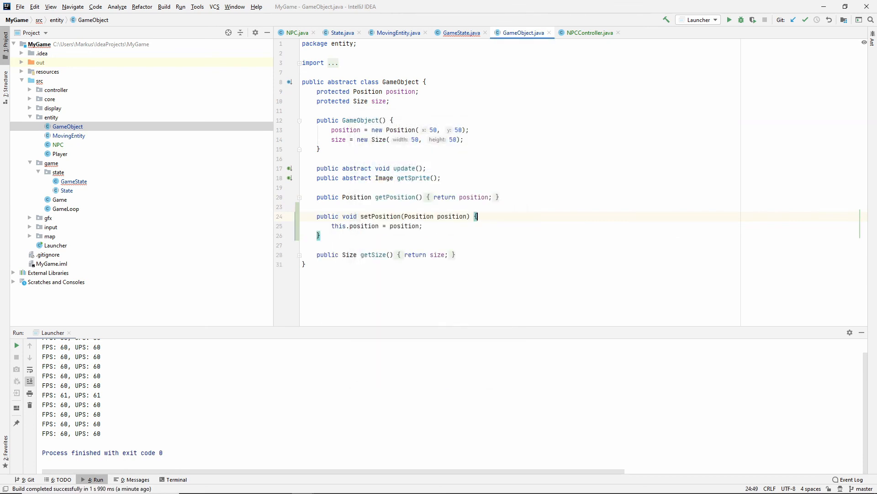
pyautogui.click(458, 33)
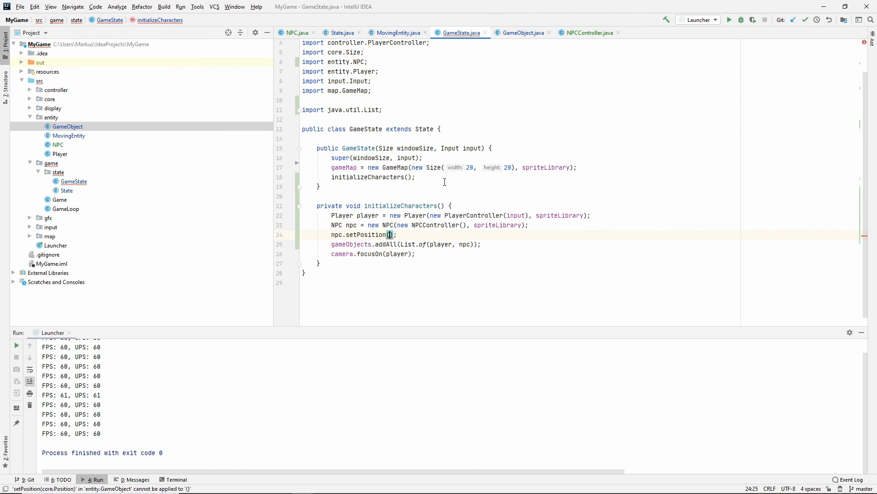
# Step: Place the NPC at new Position(3 * Game.SPRITE_SIZE, 2 * Game.SPRITE_SIZE) and run the game
pyautogui.write('new Position(')
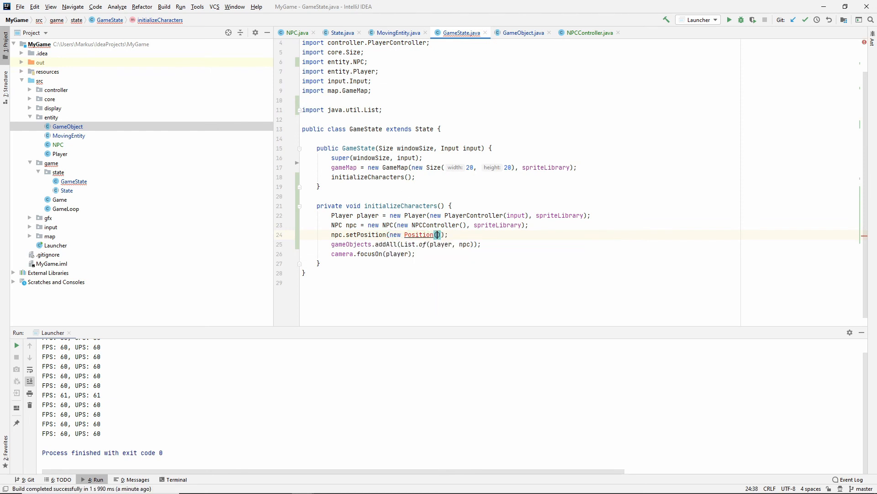
pyautogui.moveTo(418, 235)
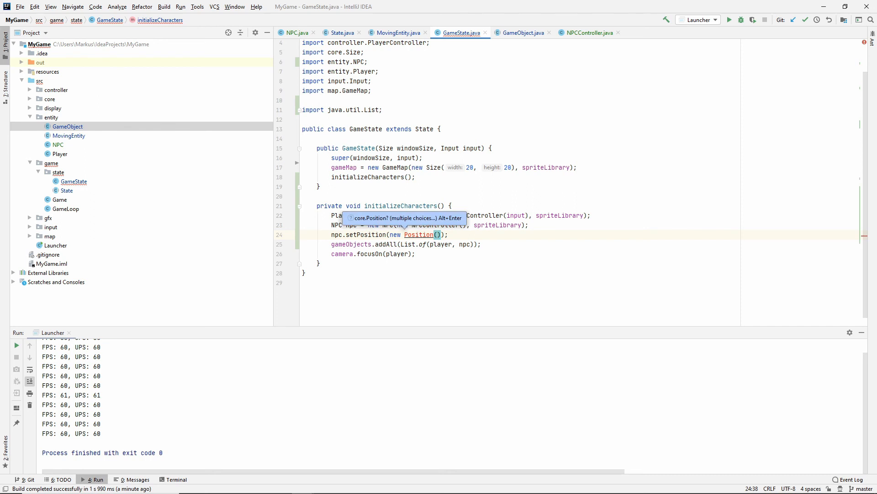
pyautogui.write('3 * Game.SPRITE_SIZE, 2 *')
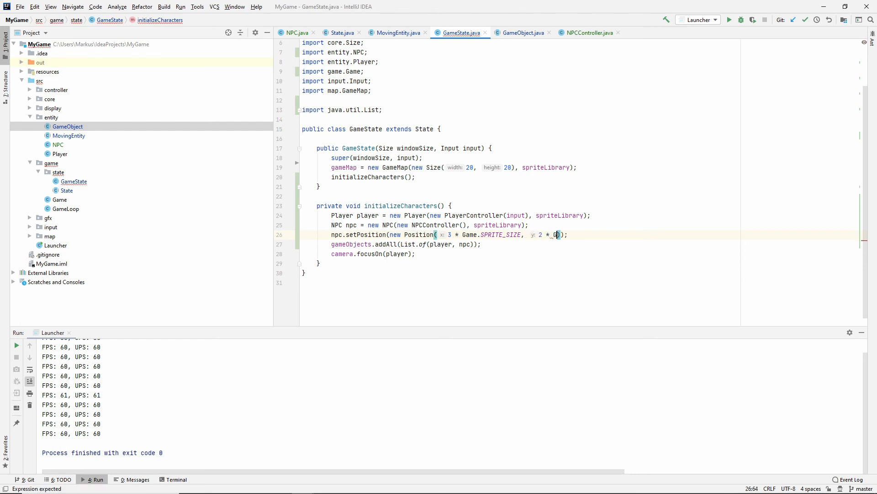
pyautogui.write('Game.SPRITE_SIZE')
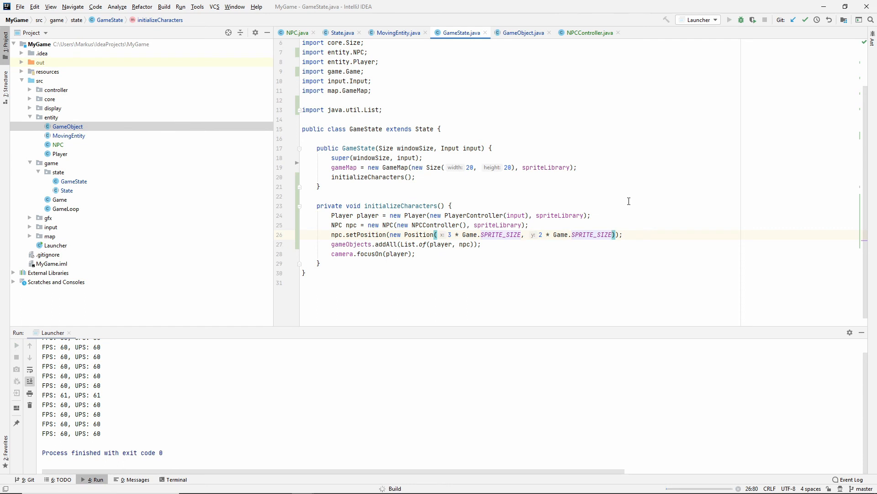
pyautogui.click(729, 19)
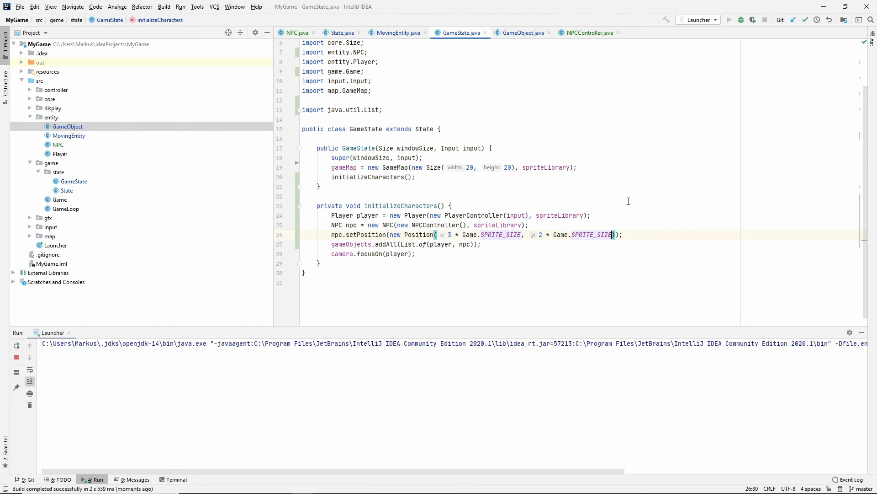
pyautogui.click(729, 19)
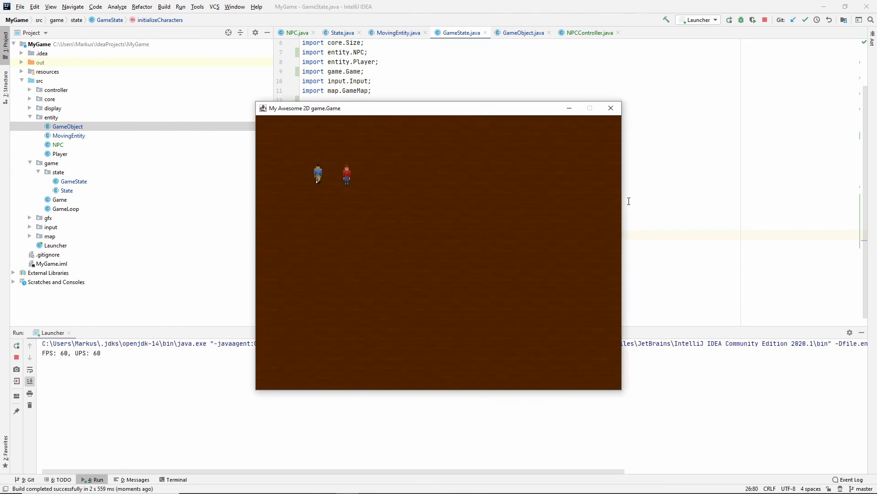